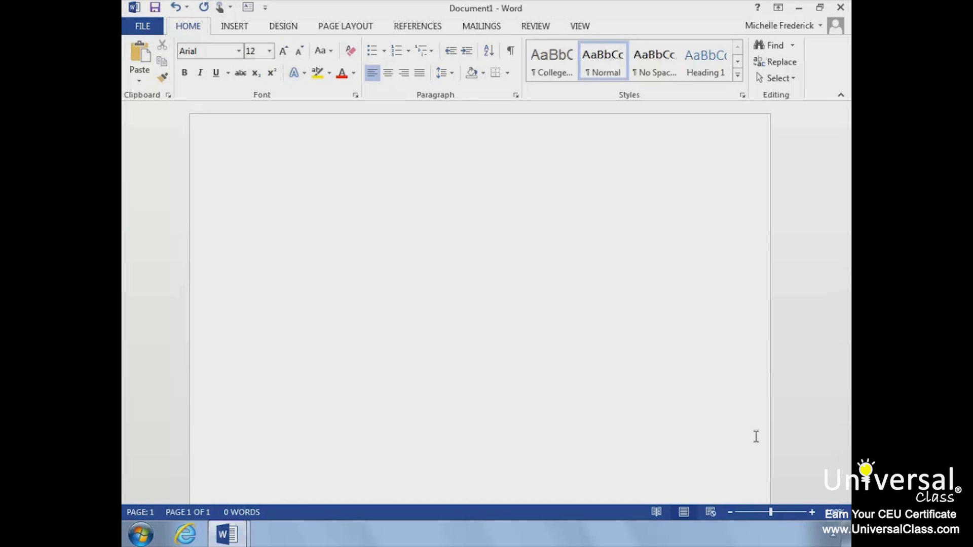
# Set the page size to Letter (8.5 by 11 inches) and return to the blank page.
pyautogui.click(257, 189)
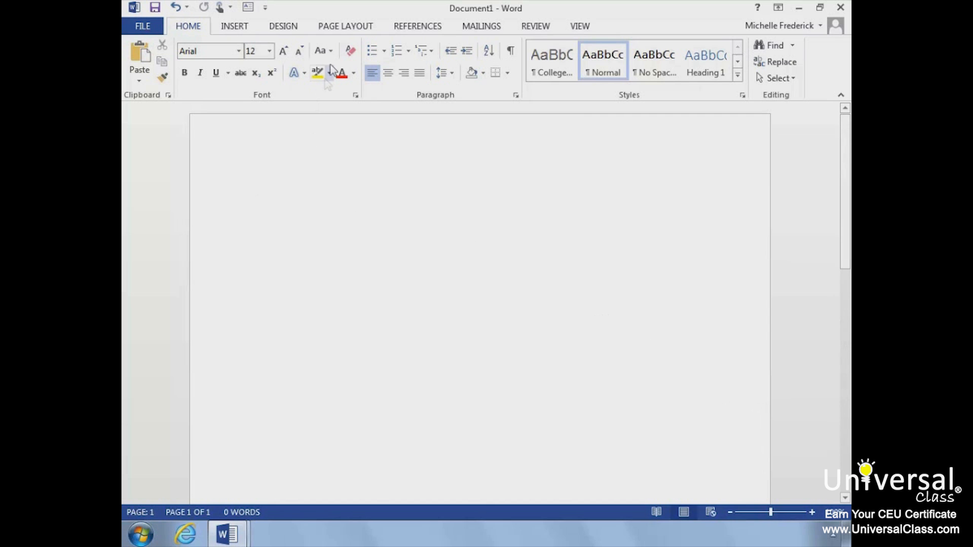
pyautogui.click(344, 26)
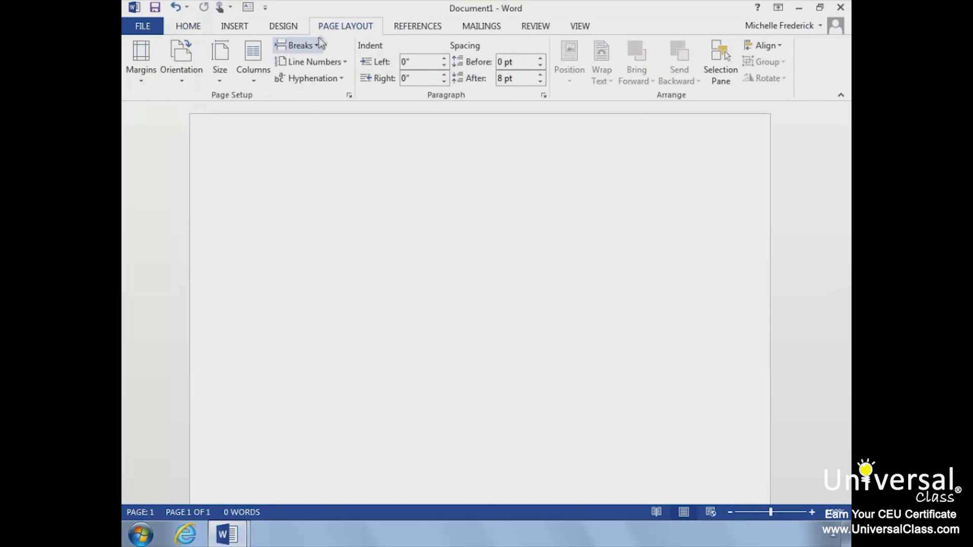
pyautogui.click(219, 56)
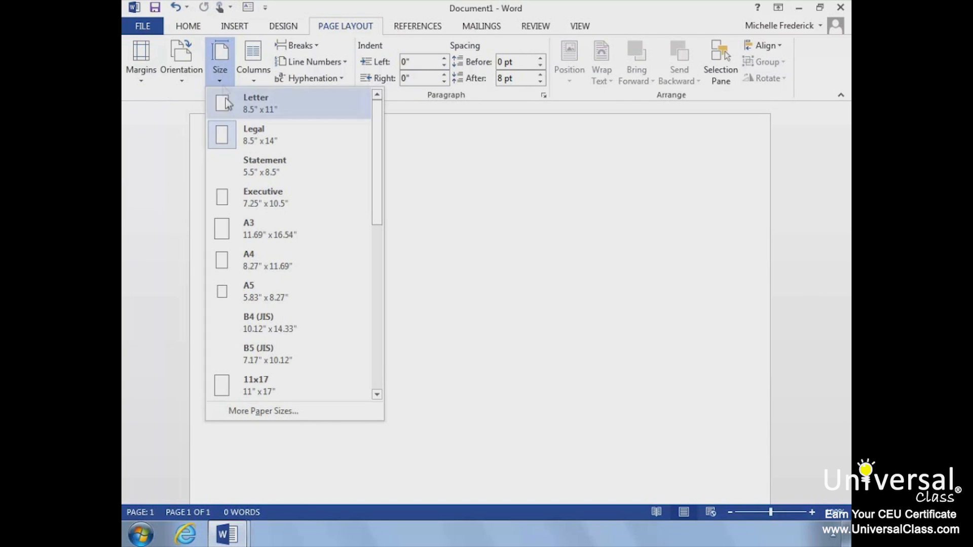
pyautogui.click(255, 103)
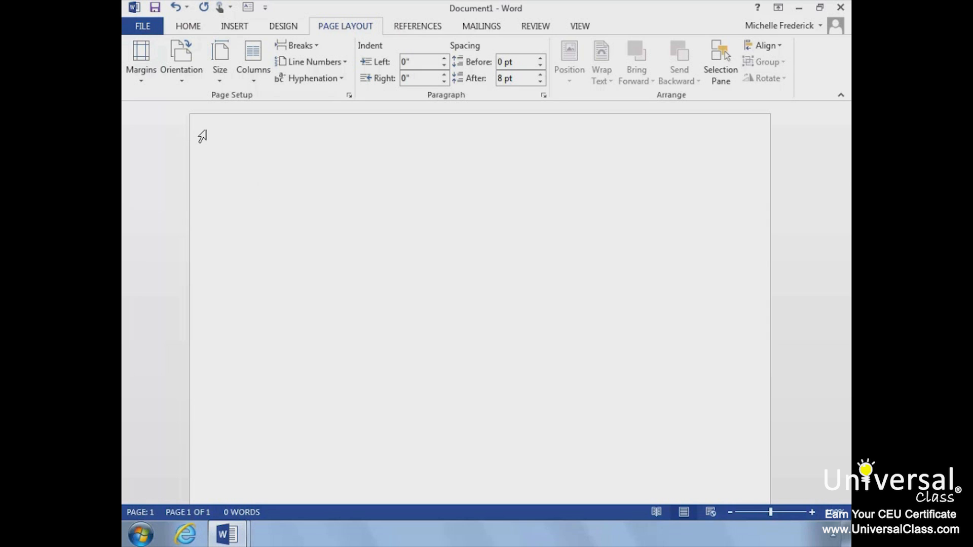
pyautogui.click(258, 189)
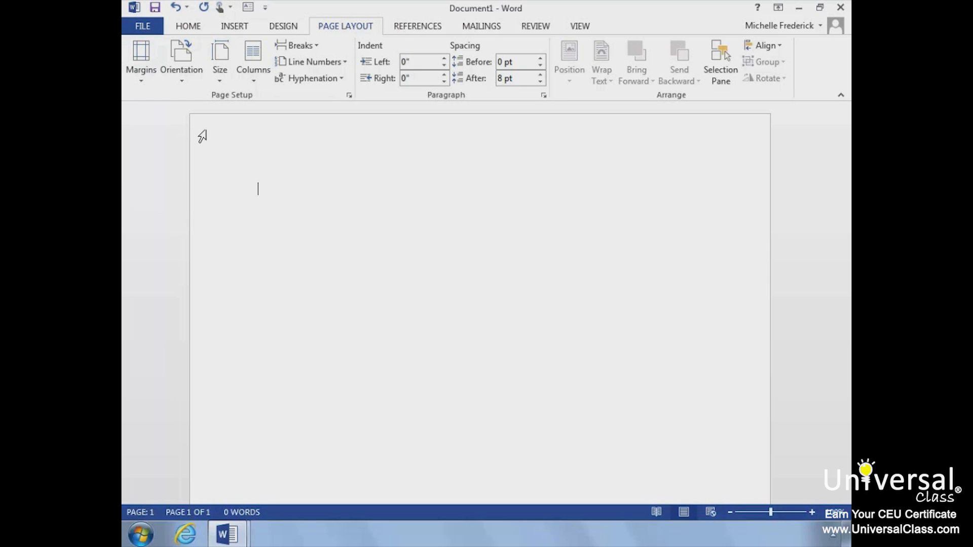
pyautogui.moveTo(239, 24)
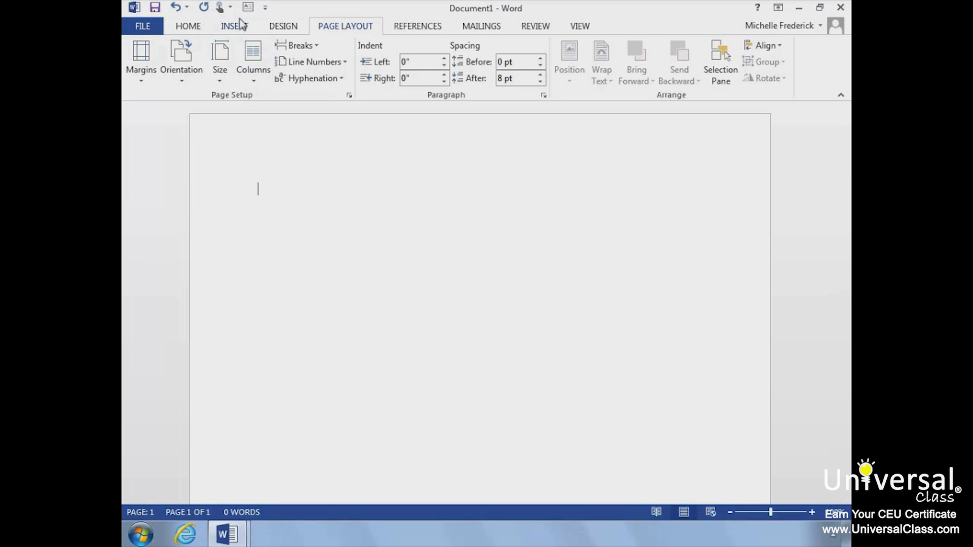
# Draw an empty text box, about 2.42 by 6.18 inches, across the upper page.
pyautogui.click(234, 26)
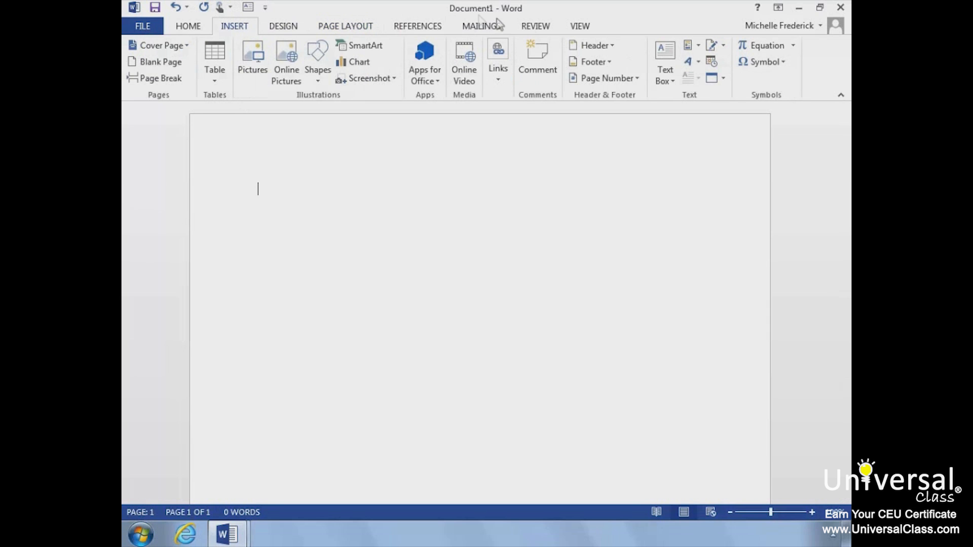
pyautogui.click(665, 61)
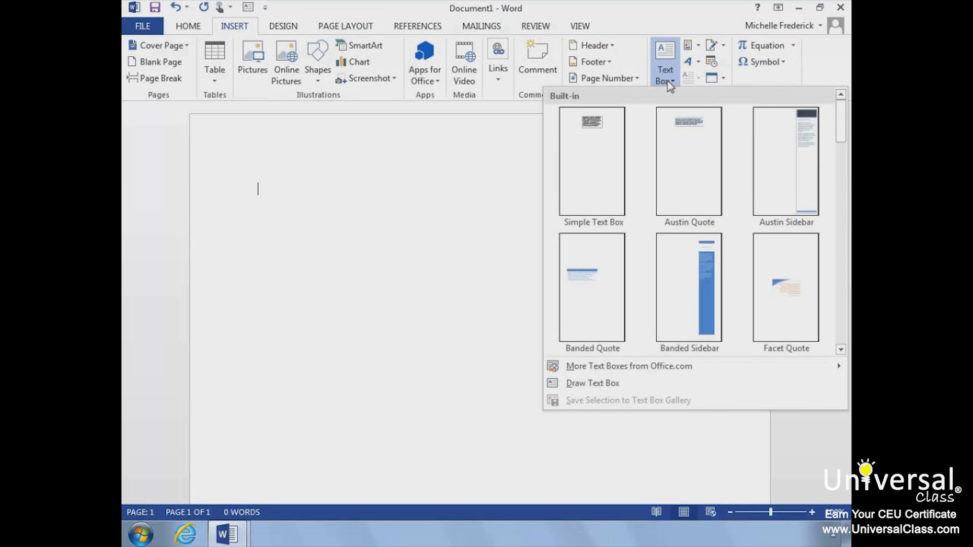
pyautogui.moveTo(578, 368)
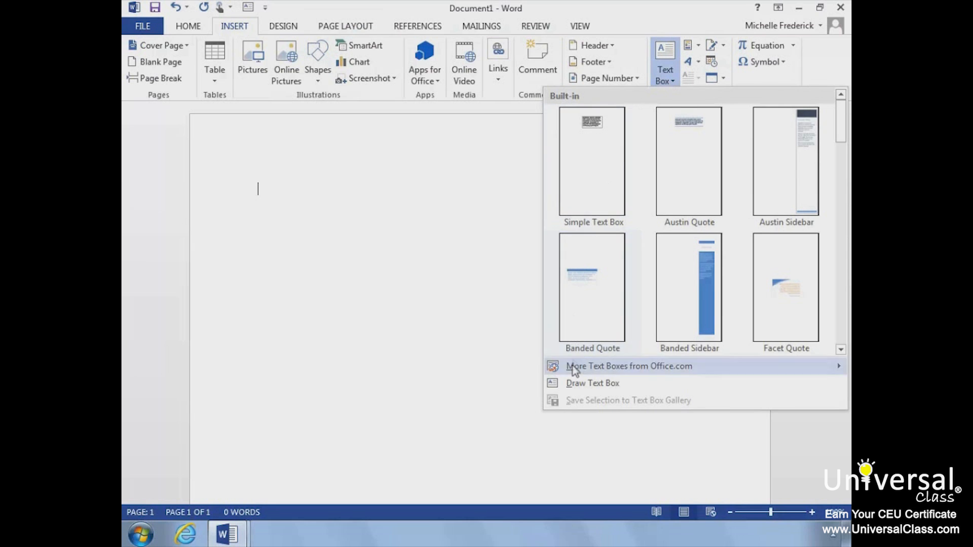
pyautogui.click(593, 383)
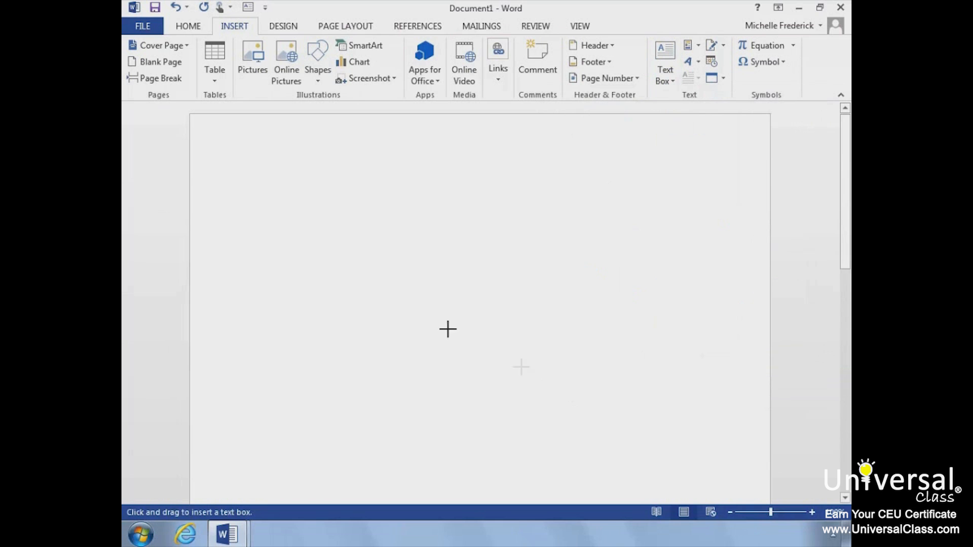
pyautogui.moveTo(288, 190); pyautogui.dragTo(546, 302)
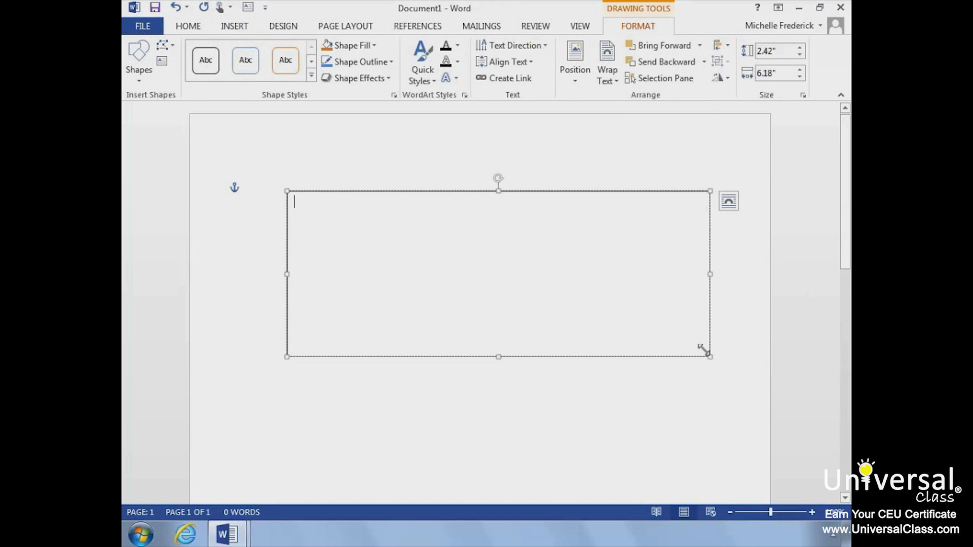
pyautogui.moveTo(680, 362)
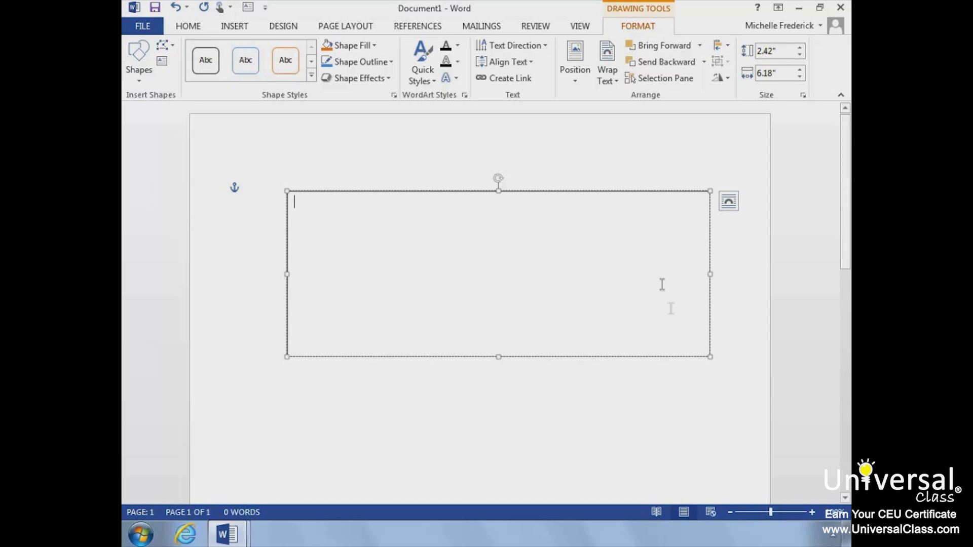
# Turn on the Ruler and Gridlines display options.
pyautogui.click(579, 26)
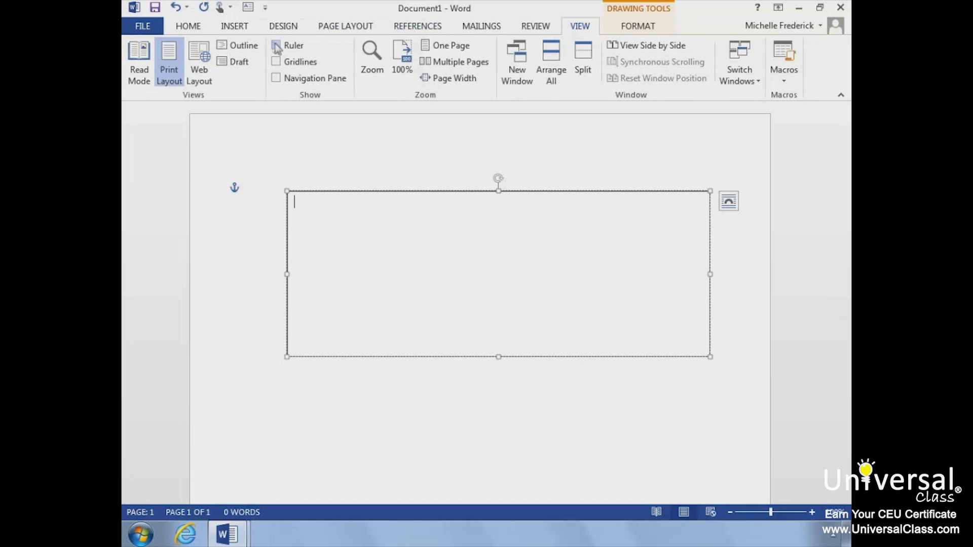
pyautogui.click(276, 45)
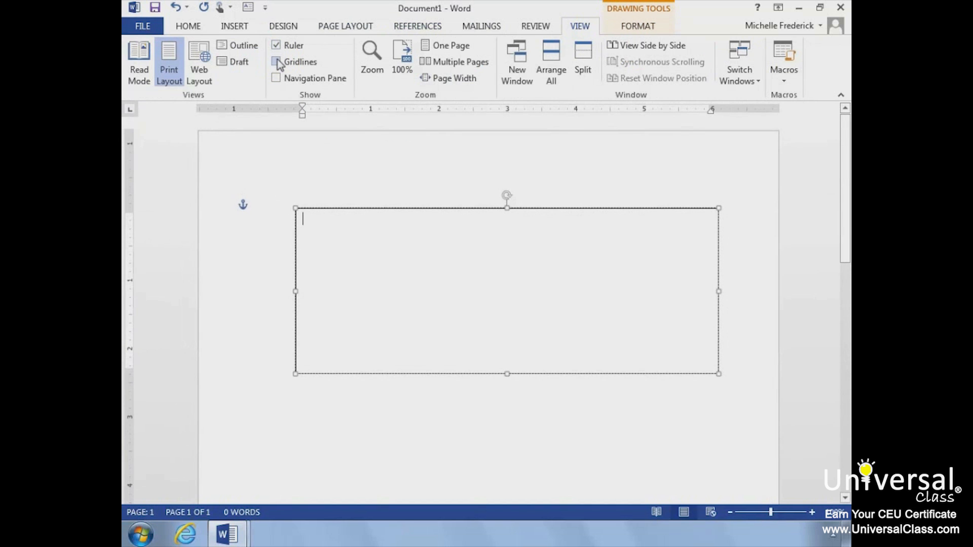
pyautogui.click(275, 62)
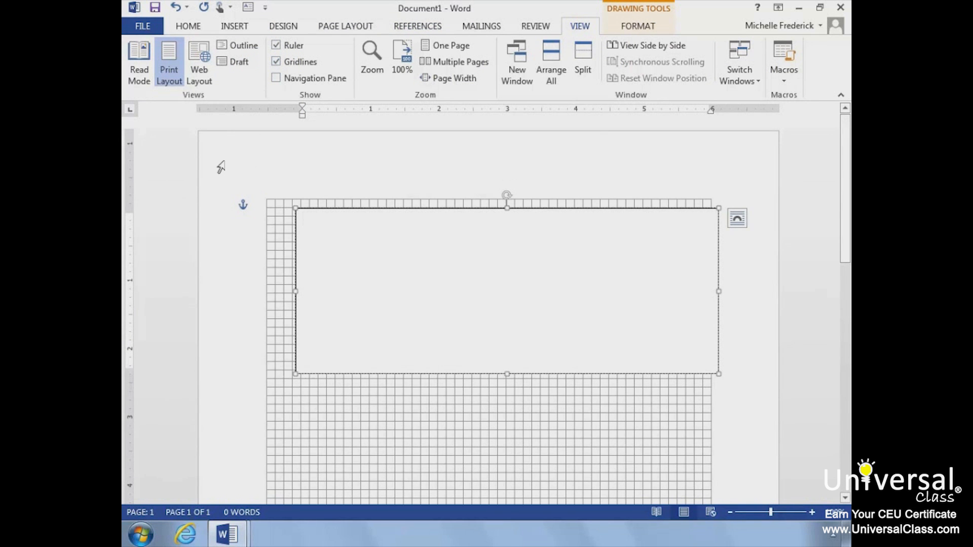
pyautogui.moveTo(142, 220)
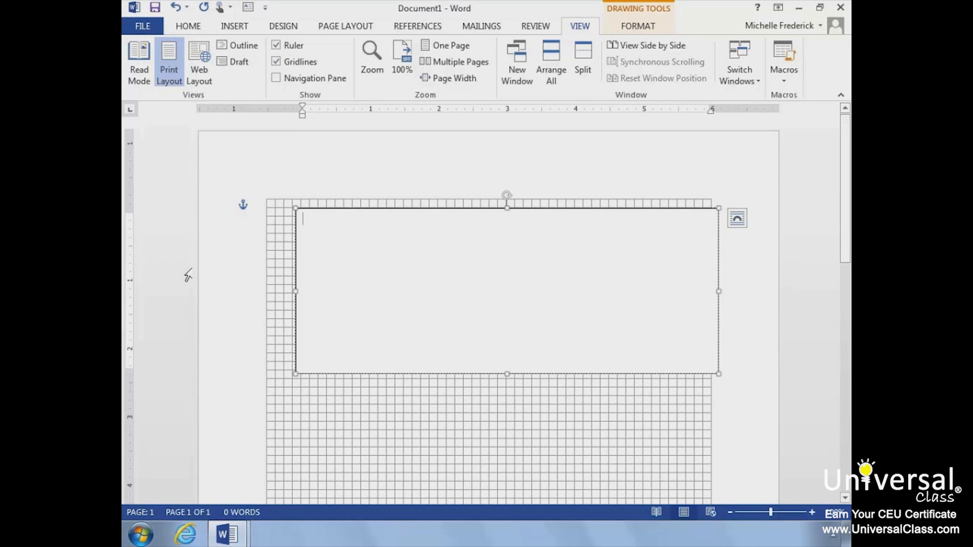
pyautogui.moveTo(289, 262)
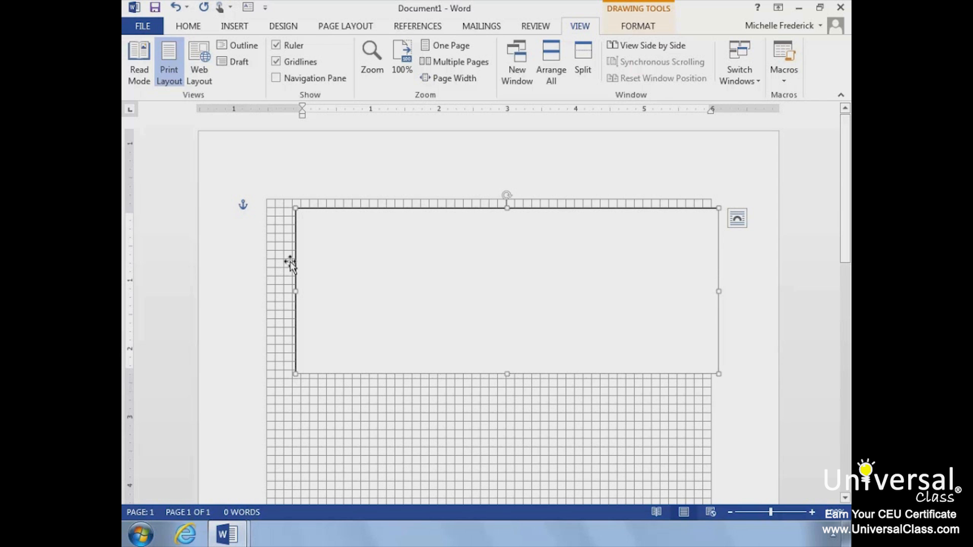
pyautogui.click(639, 26)
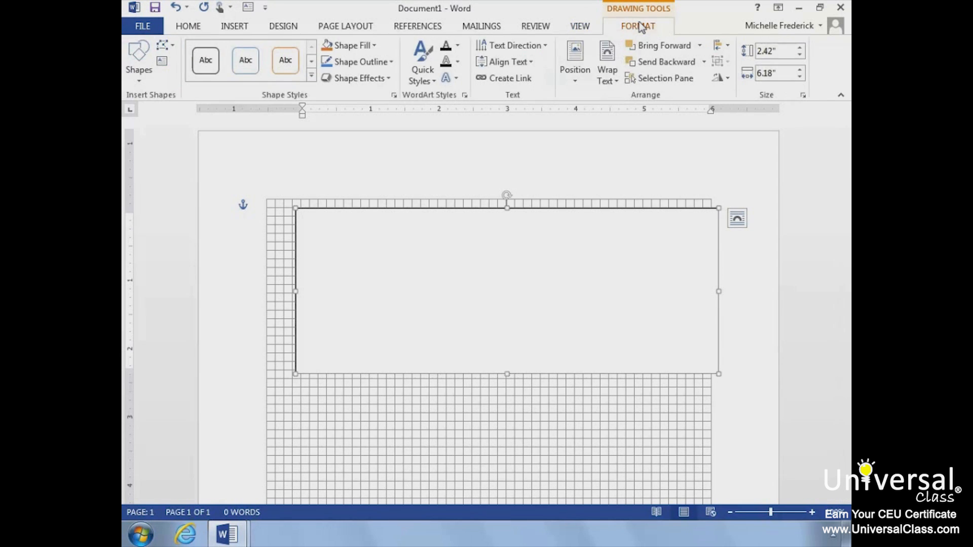
pyautogui.moveTo(747, 51)
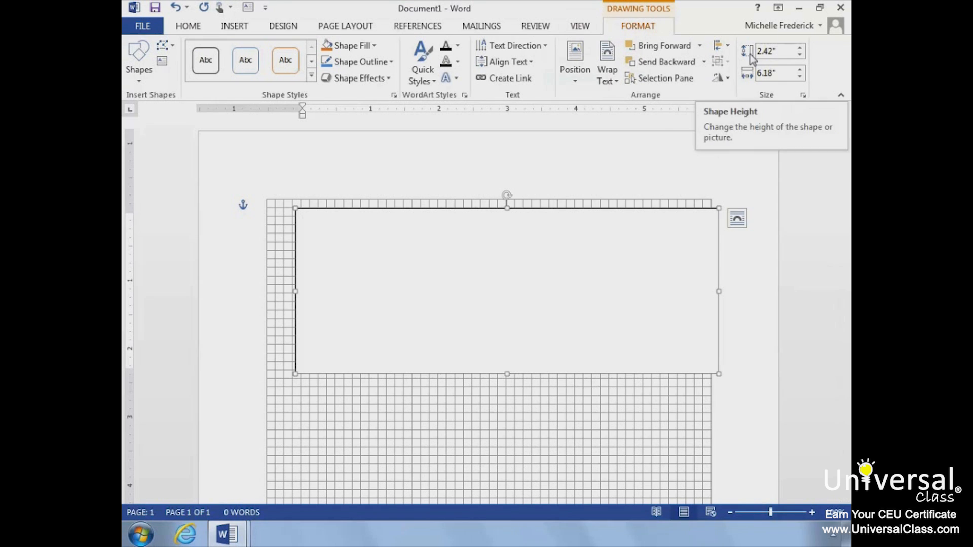
pyautogui.moveTo(749, 81)
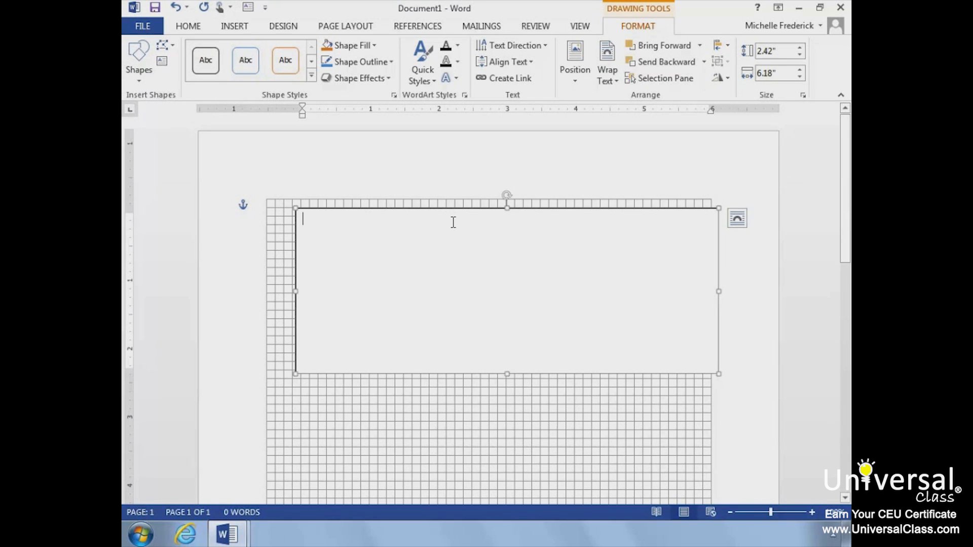
# Type the heading 'Adopt An Animal Today' into the text box.
pyautogui.write('Adopt')
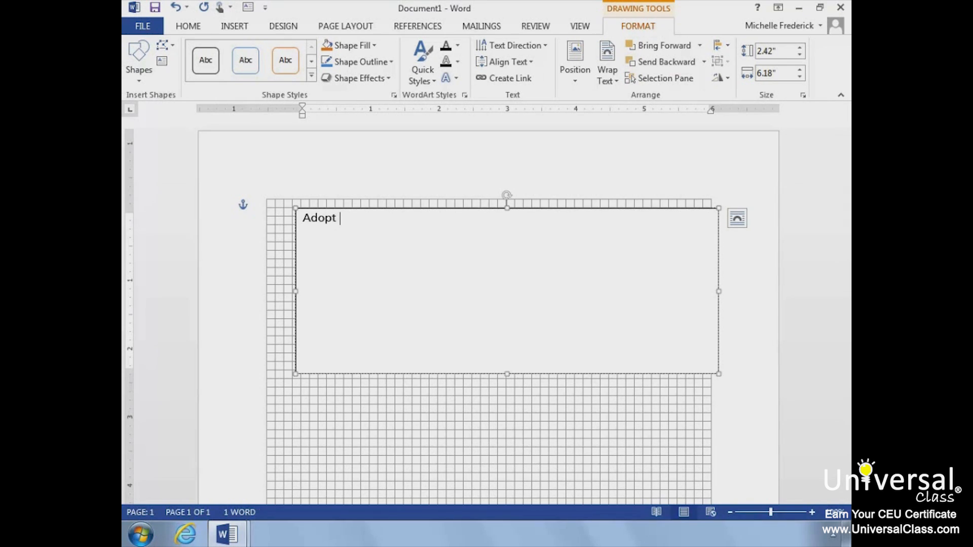
pyautogui.write('An Ani')
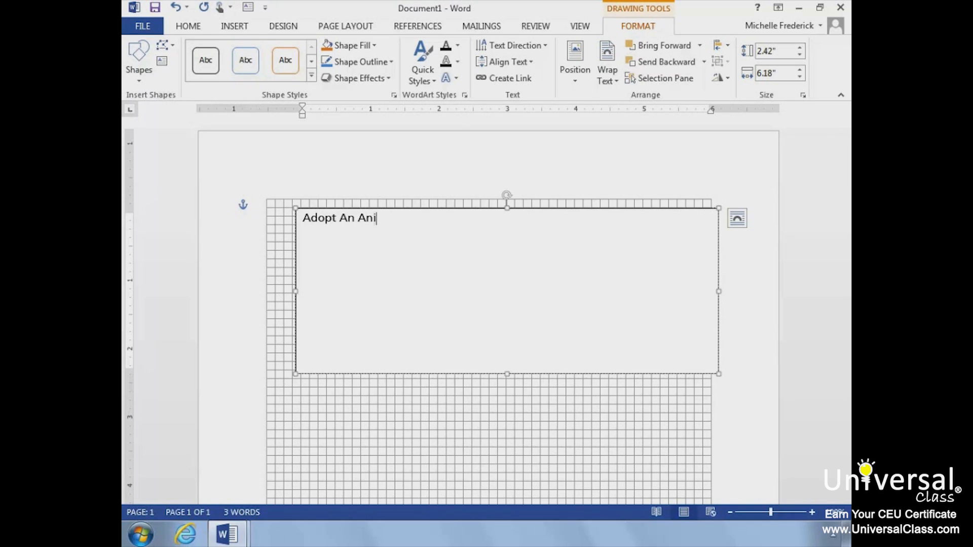
pyautogui.write('mal Tod')
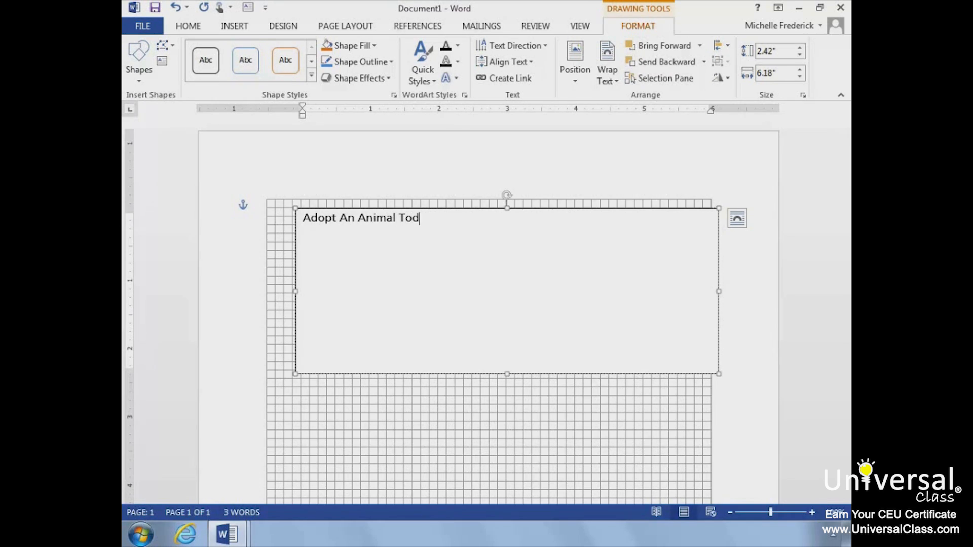
pyautogui.write('ay')
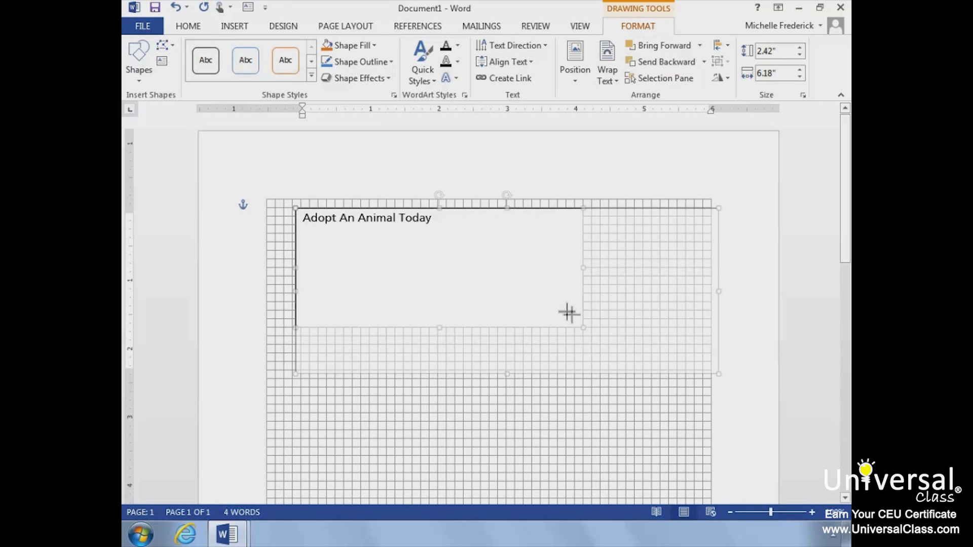
# Resize the heading text box into a shallow 0.87 by 5.45 inch strip.
pyautogui.moveTo(569, 312); pyautogui.dragTo(421, 226)
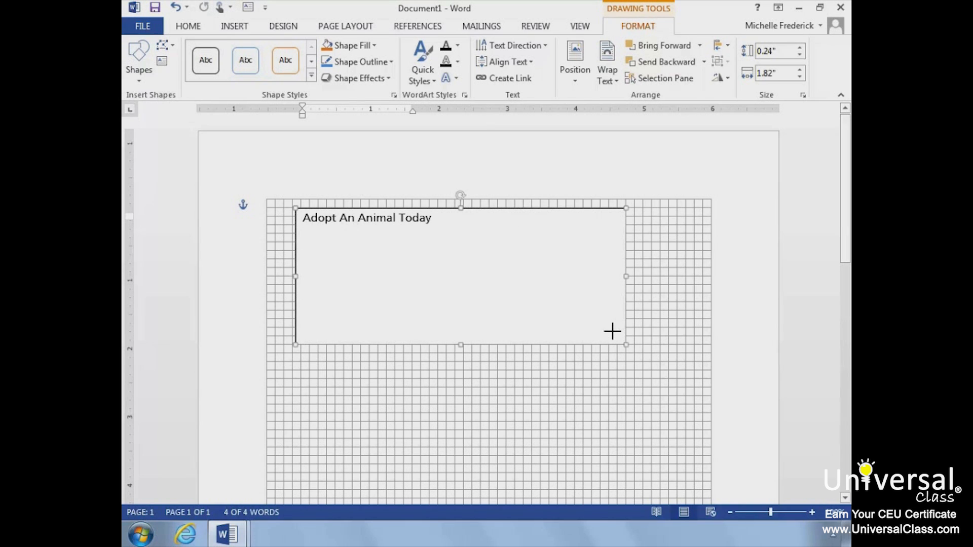
pyautogui.moveTo(625, 346); pyautogui.dragTo(668, 370)
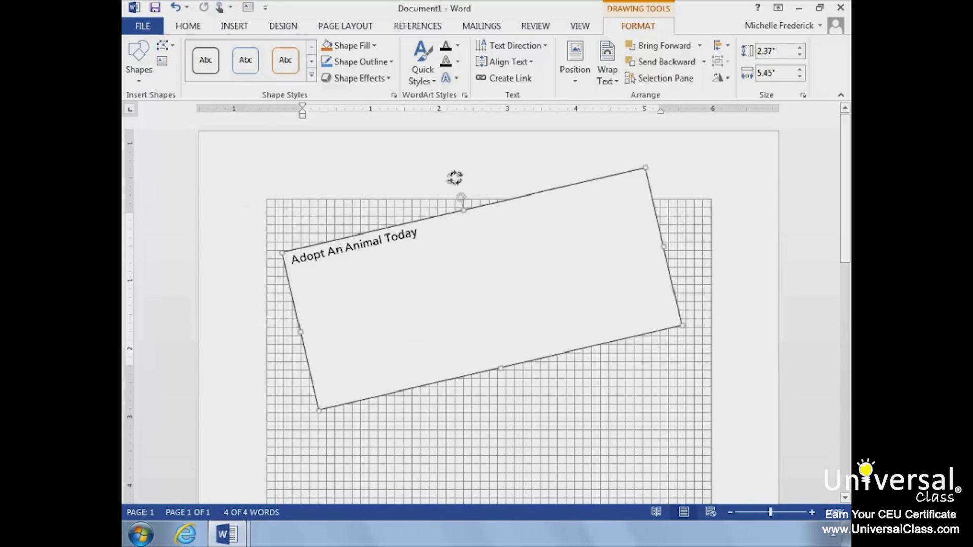
pyautogui.moveTo(461, 197); pyautogui.dragTo(501, 197)
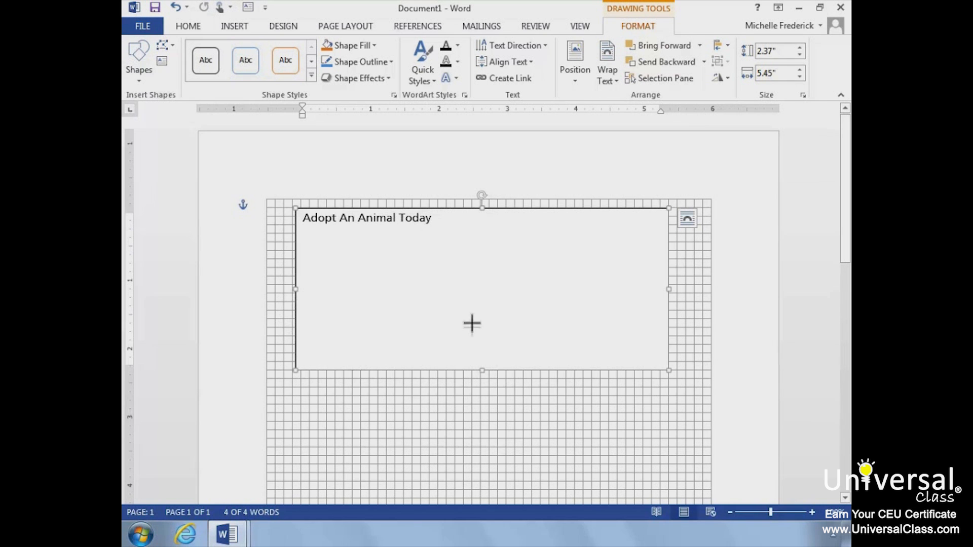
pyautogui.moveTo(482, 371); pyautogui.dragTo(481, 302)
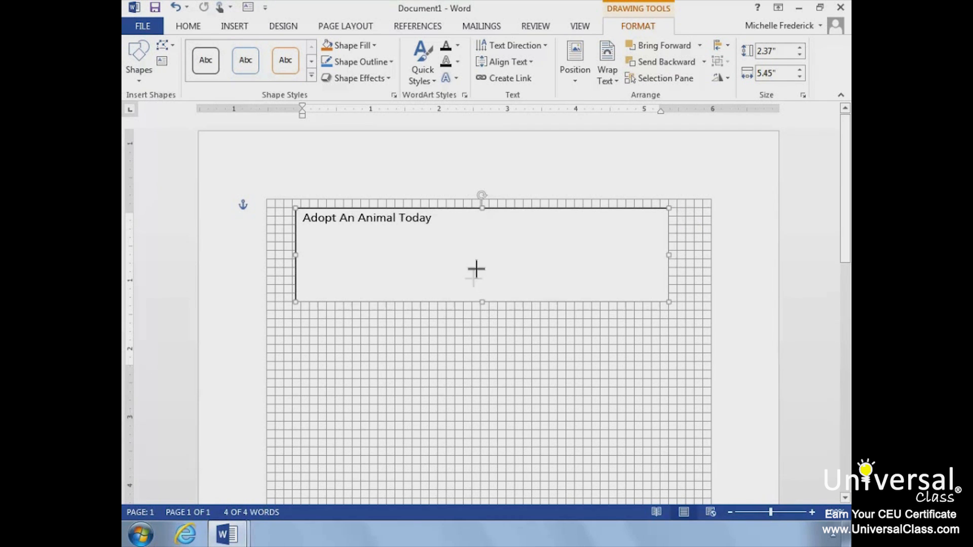
pyautogui.moveTo(482, 302); pyautogui.dragTo(482, 268)
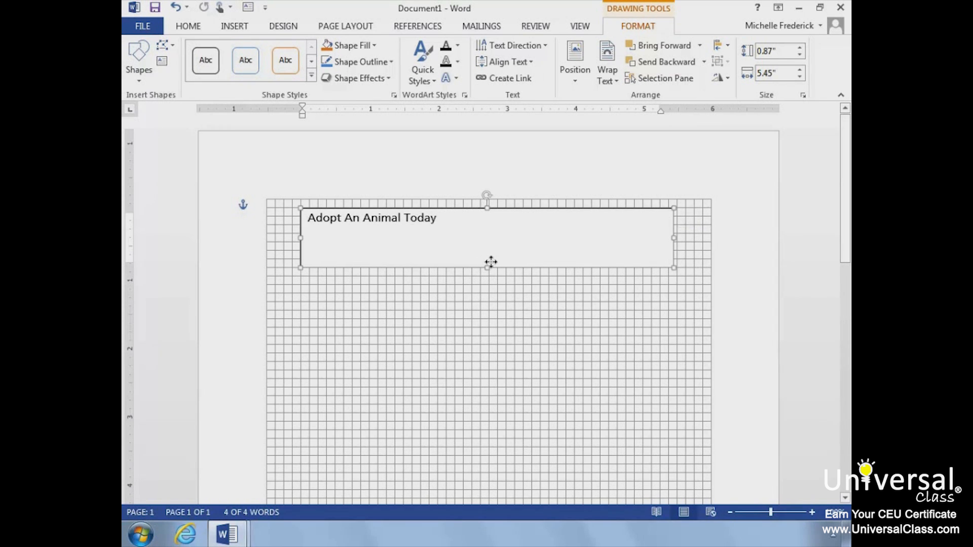
pyautogui.moveTo(495, 263)
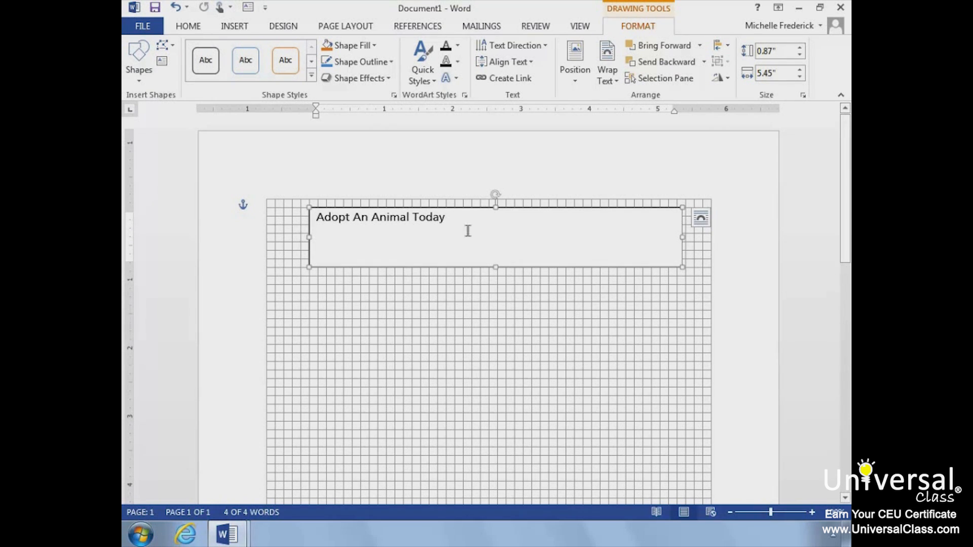
pyautogui.click(449, 217)
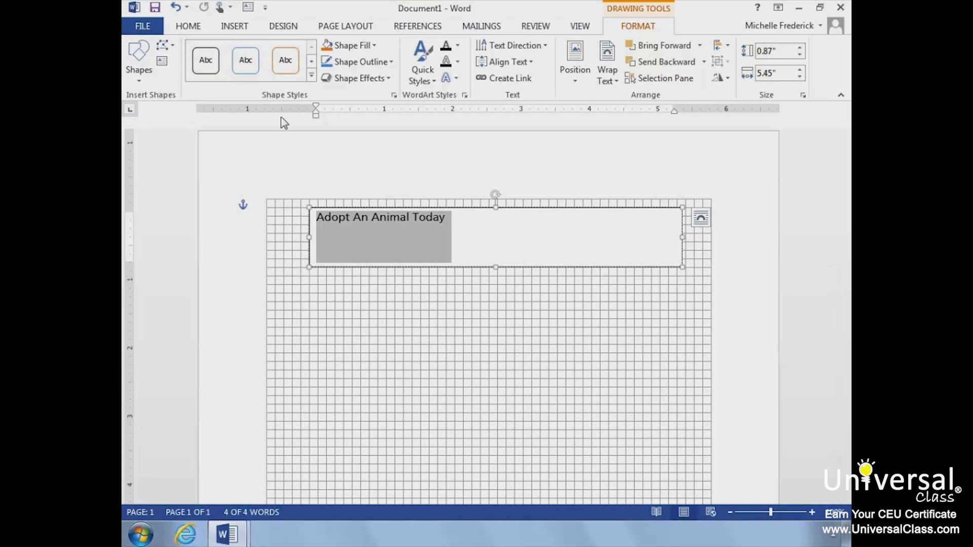
pyautogui.moveTo(279, 120)
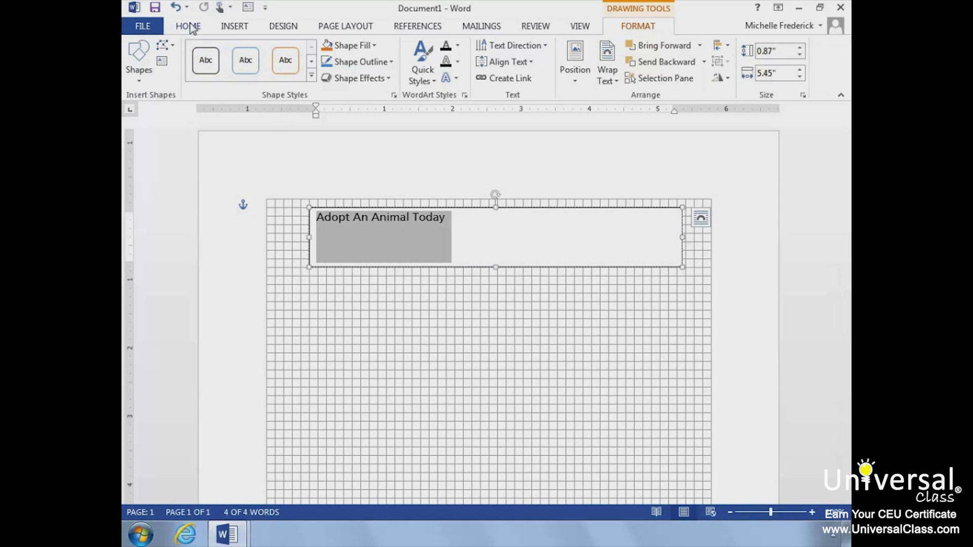
pyautogui.click(188, 25)
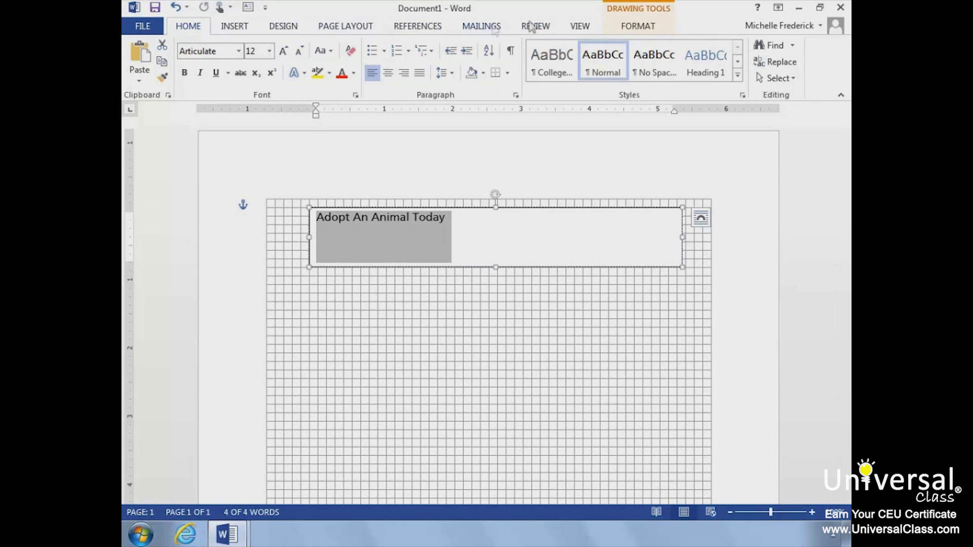
pyautogui.click(638, 26)
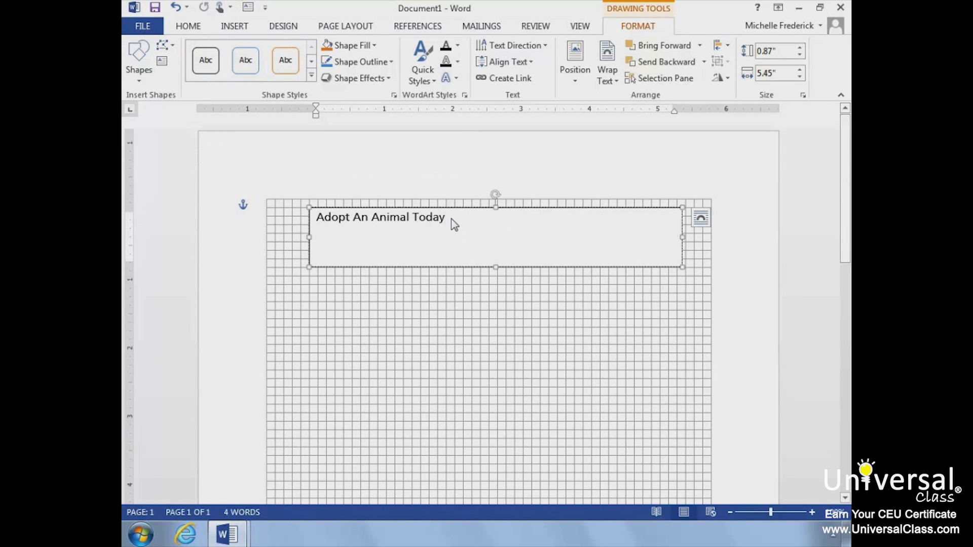
pyautogui.click(447, 218)
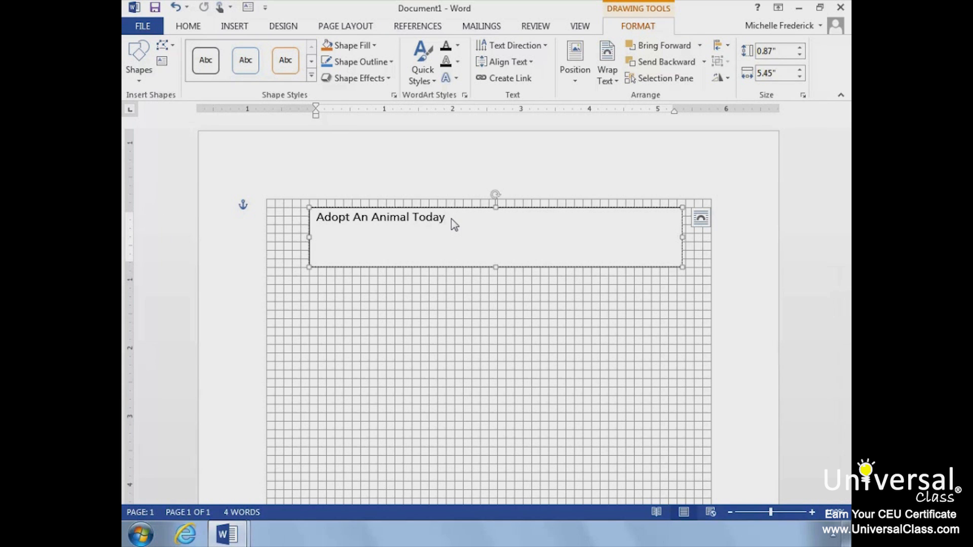
# Center the heading text horizontally and align it to the middle vertically.
pyautogui.click(187, 25)
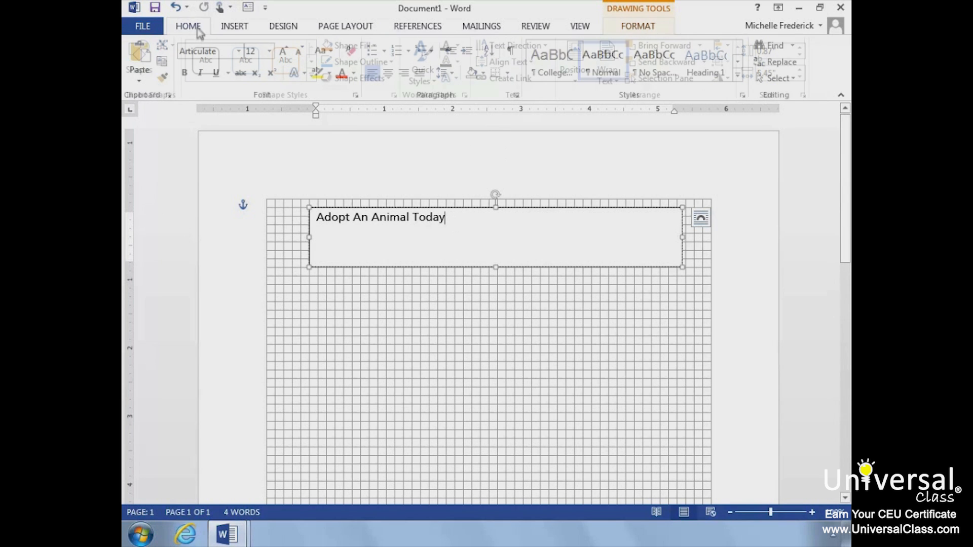
pyautogui.click(188, 26)
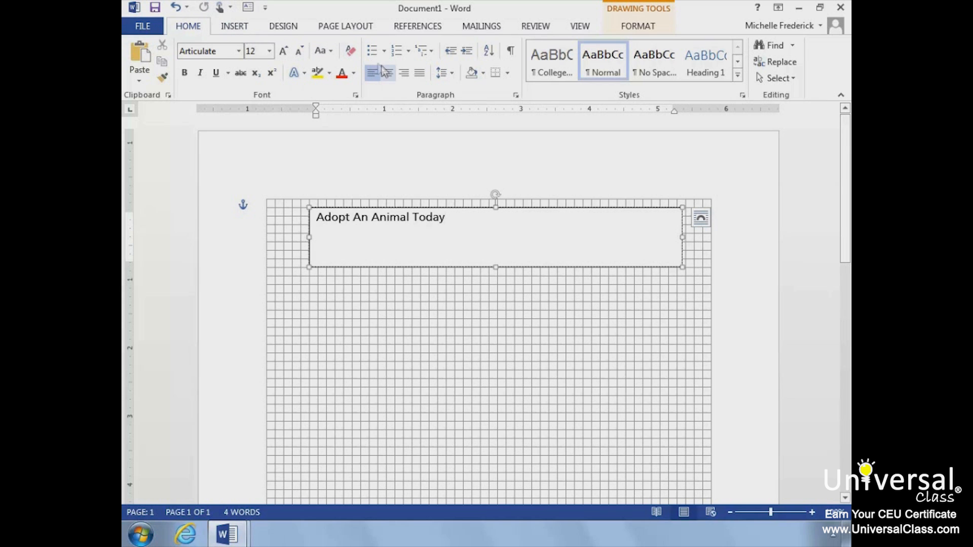
pyautogui.click(387, 72)
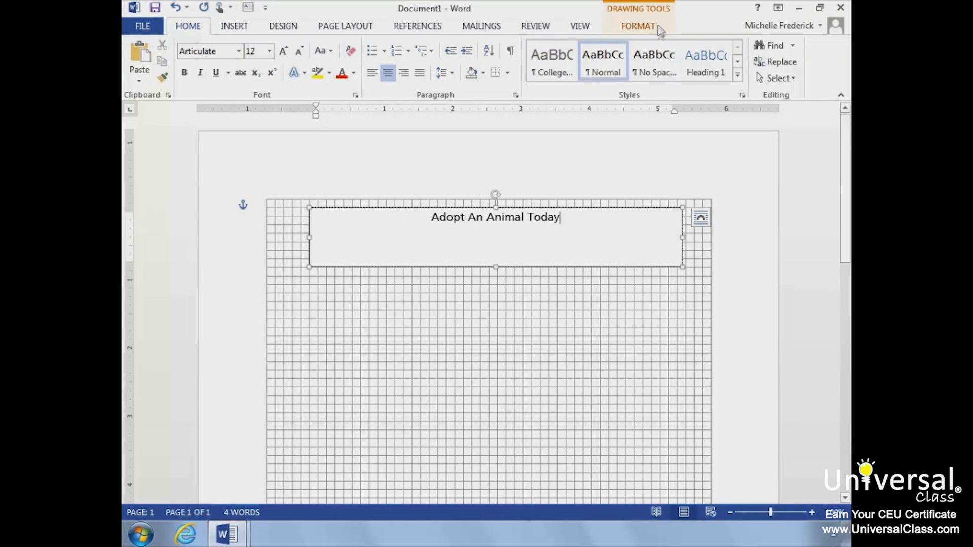
pyautogui.click(639, 26)
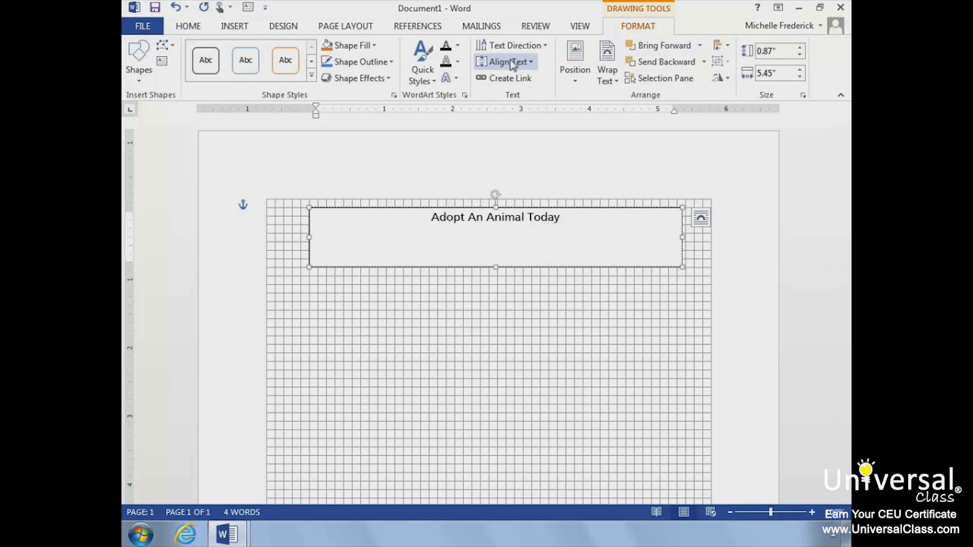
pyautogui.click(507, 62)
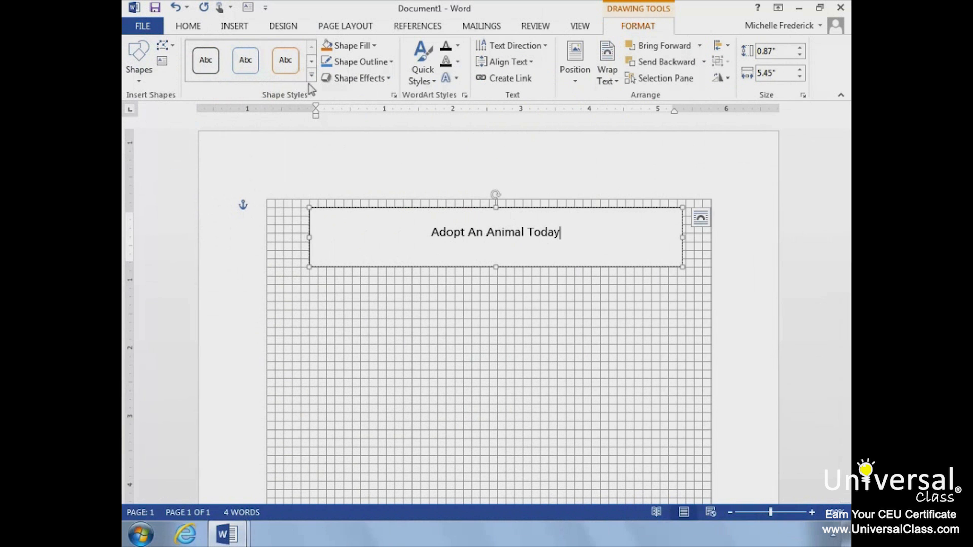
pyautogui.click(312, 75)
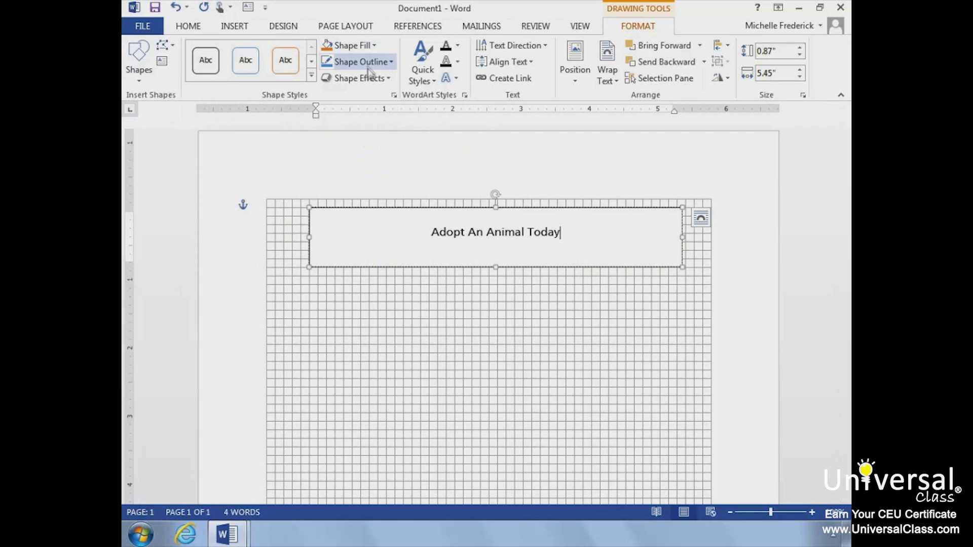
pyautogui.moveTo(359, 79)
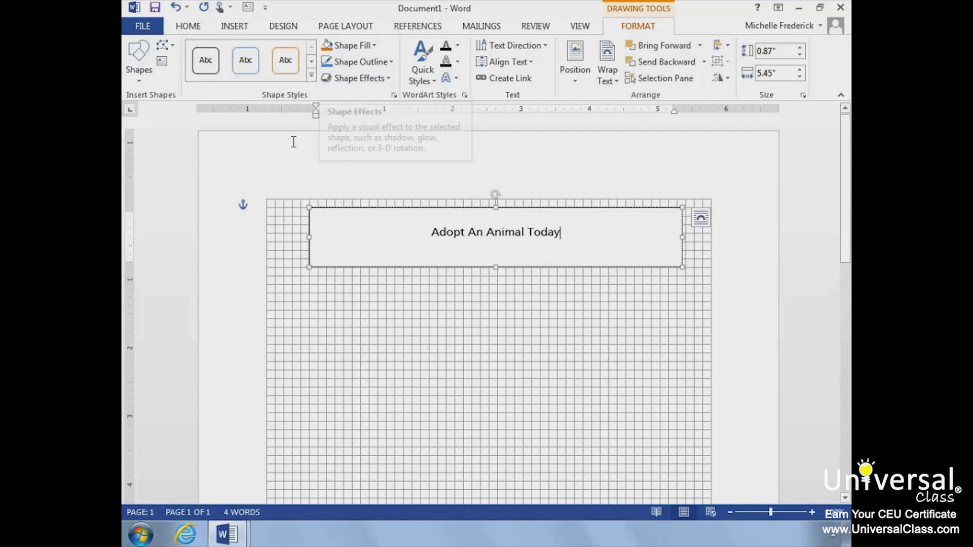
pyautogui.moveTo(294, 140)
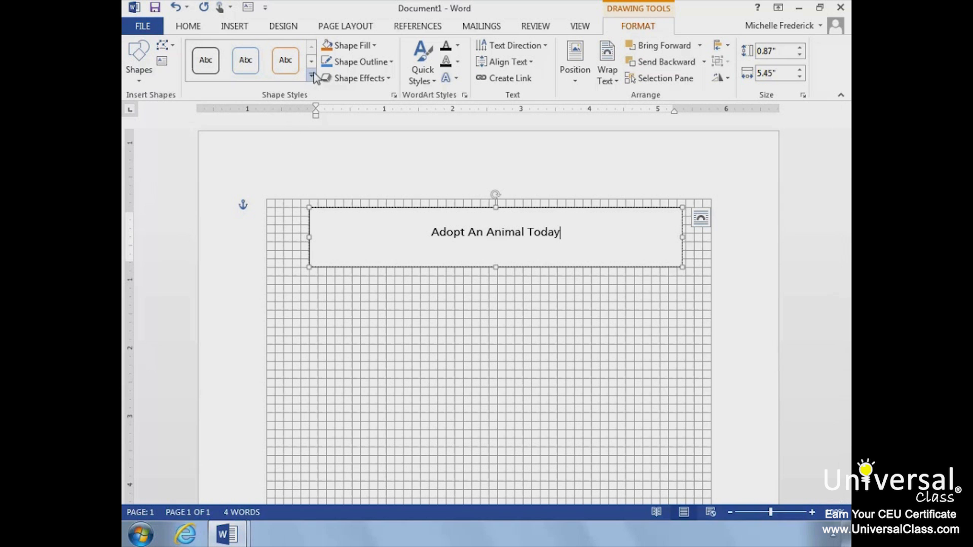
pyautogui.click(312, 75)
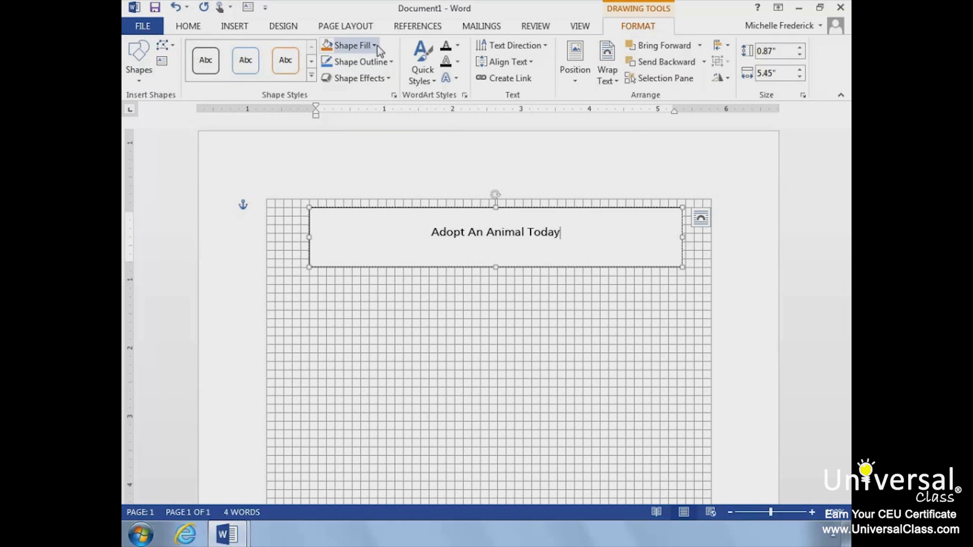
# Fill the banner box with light gray and add a soft drop shadow.
pyautogui.click(374, 45)
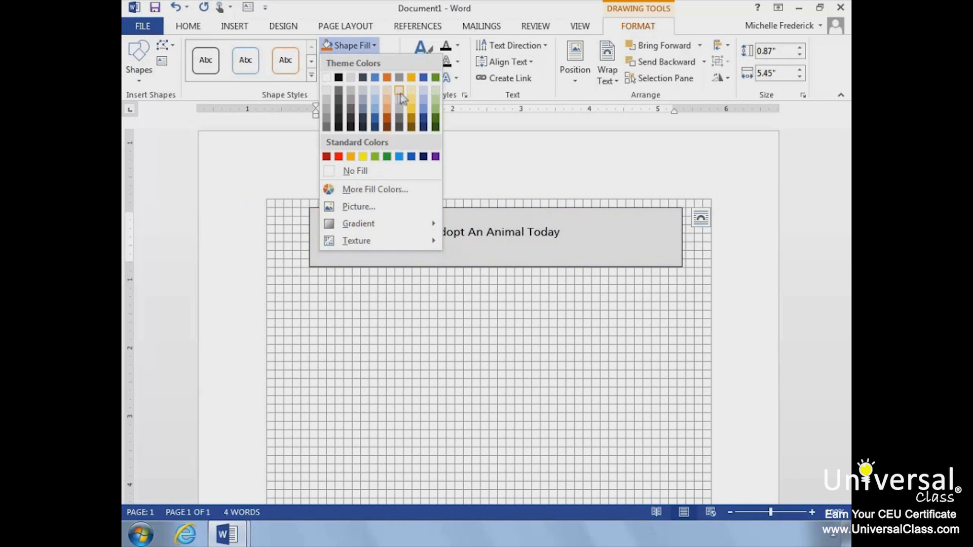
pyautogui.moveTo(399, 104)
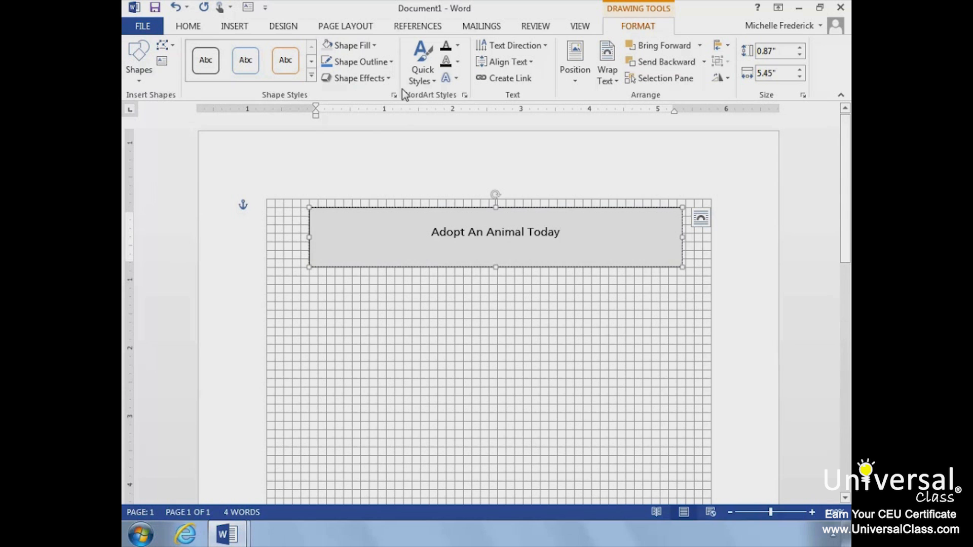
pyautogui.click(358, 61)
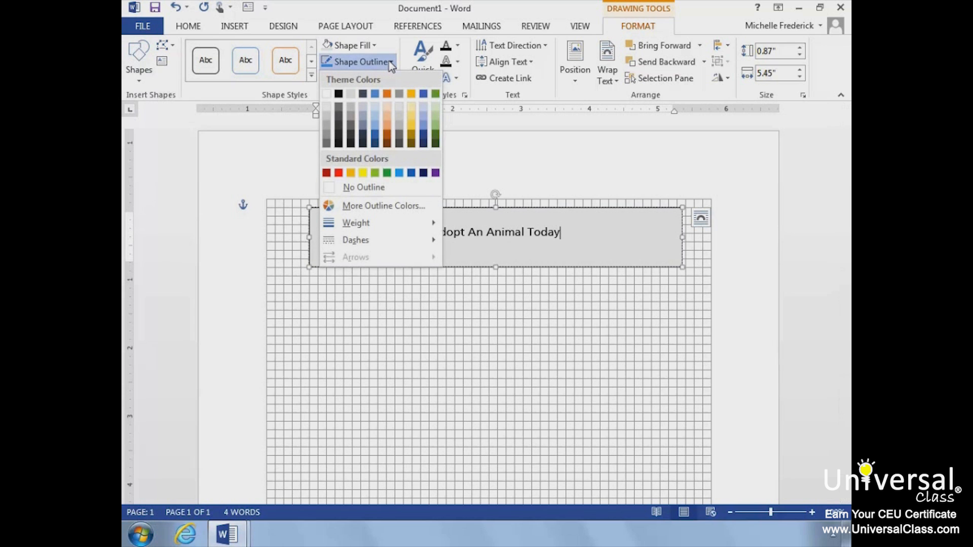
pyautogui.moveTo(372, 76)
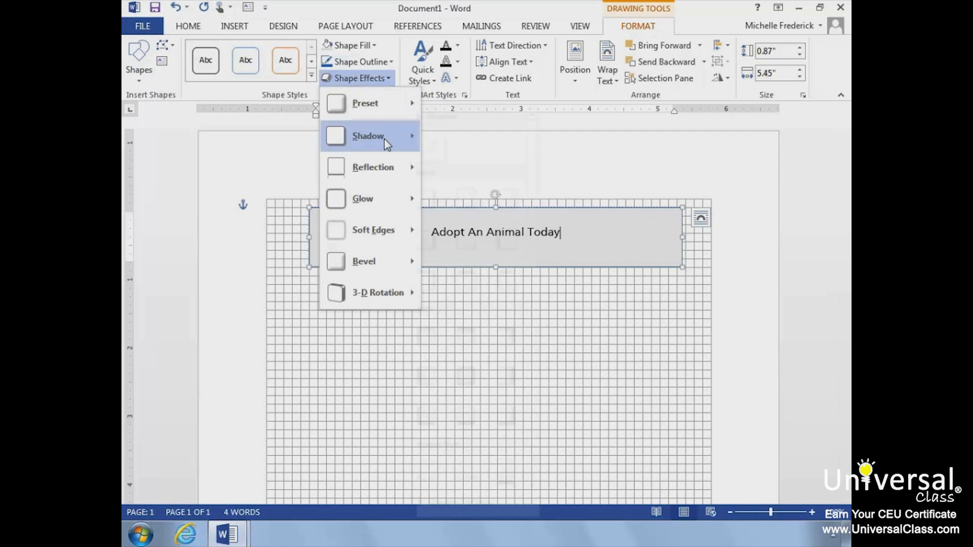
pyautogui.click(368, 136)
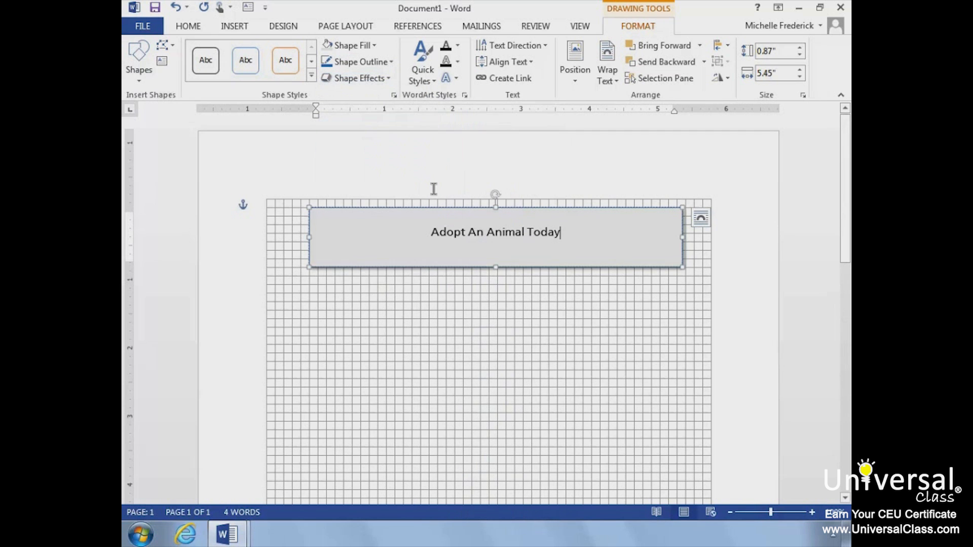
pyautogui.moveTo(491, 222)
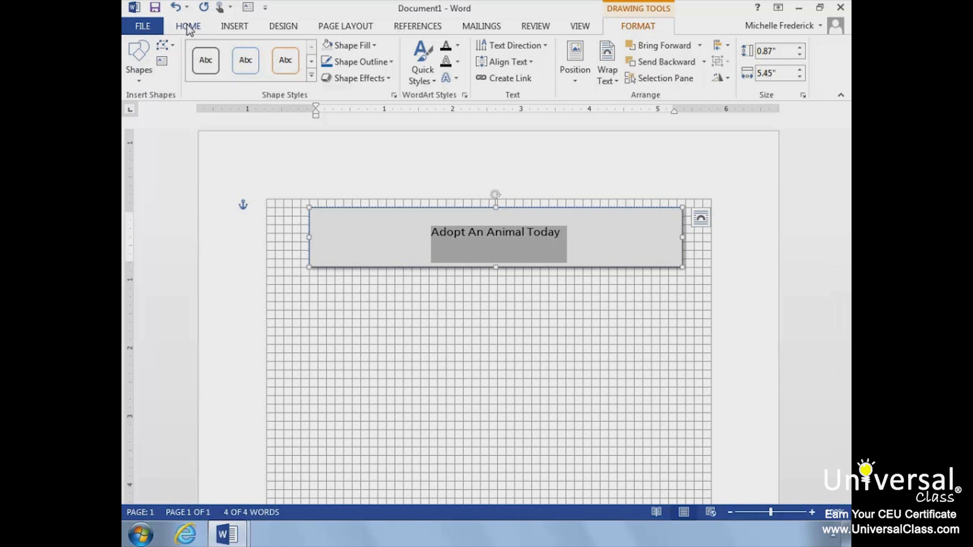
# Make the heading text 36 pt and color it blue.
pyautogui.click(188, 26)
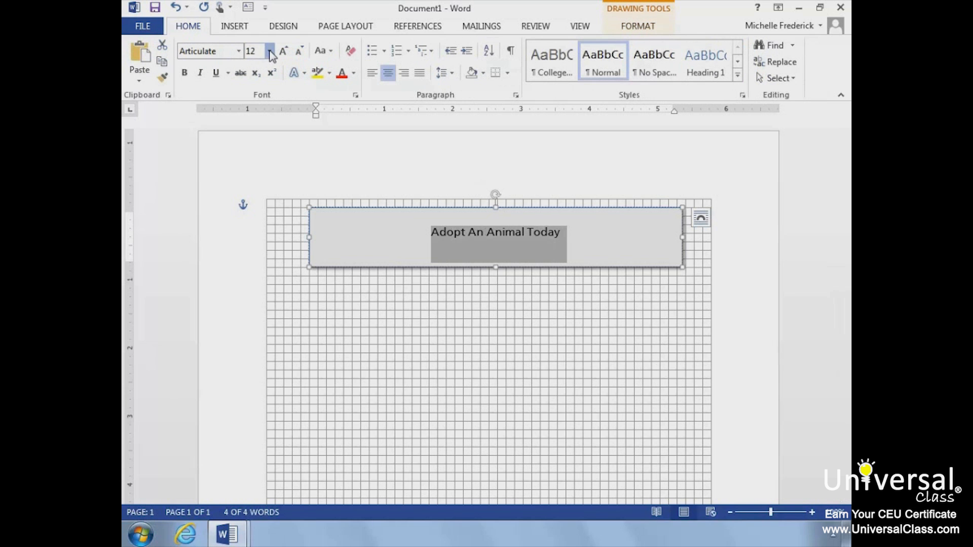
pyautogui.click(270, 51)
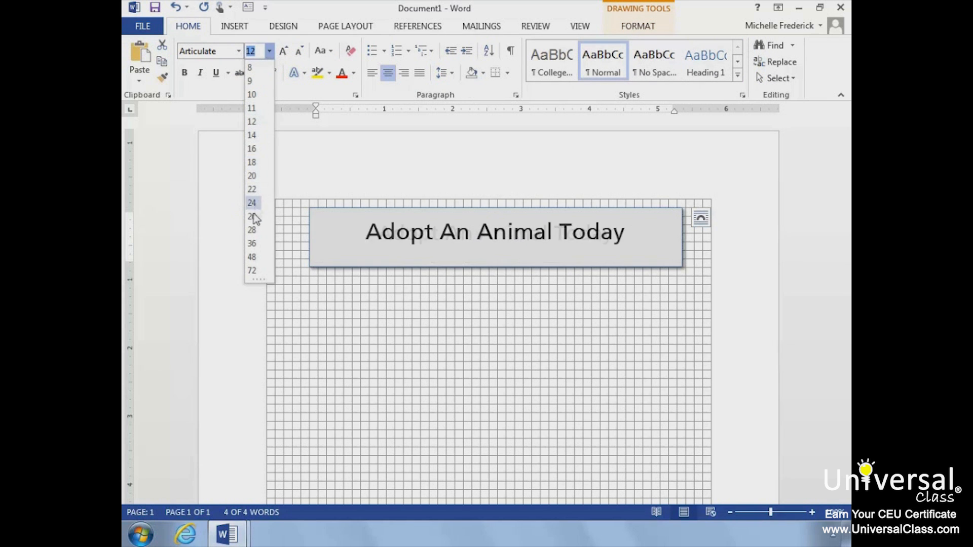
pyautogui.click(251, 243)
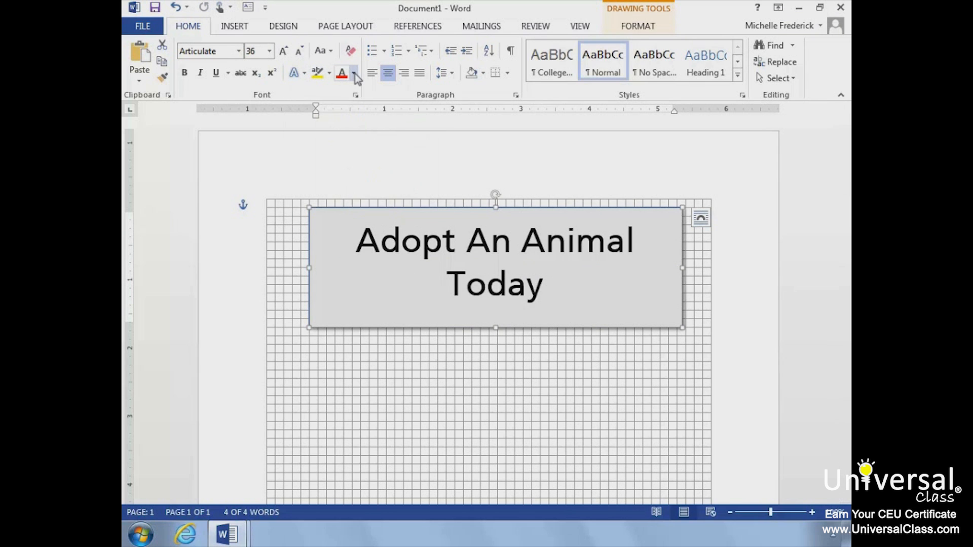
pyautogui.click(353, 72)
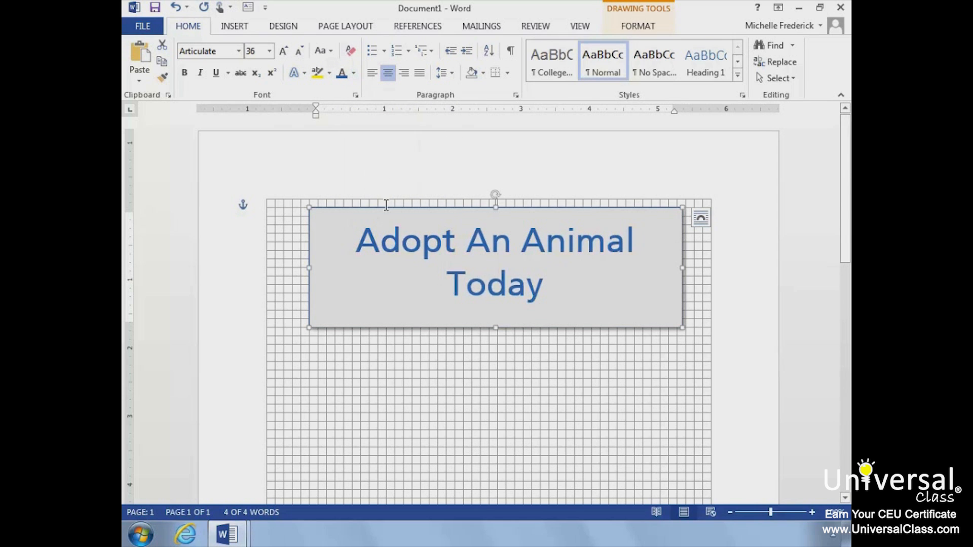
pyautogui.moveTo(384, 201)
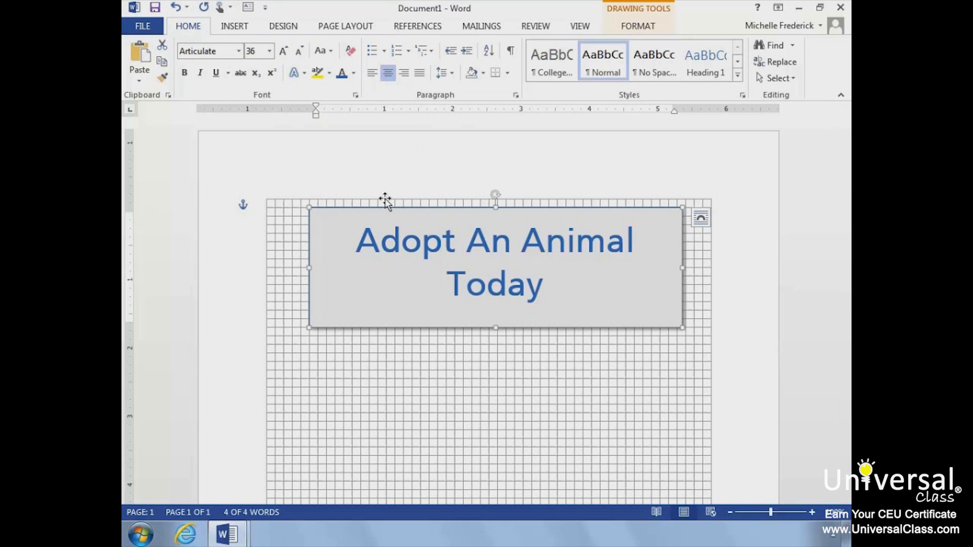
pyautogui.moveTo(379, 198)
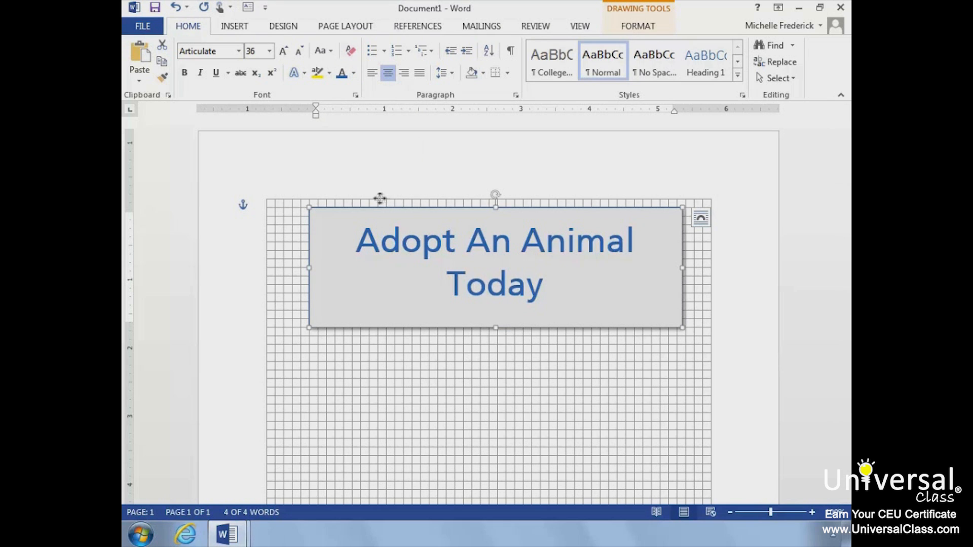
# Drag the gray heading box slightly left, then click the page below it.
pyautogui.moveTo(496, 267); pyautogui.dragTo(472, 267)
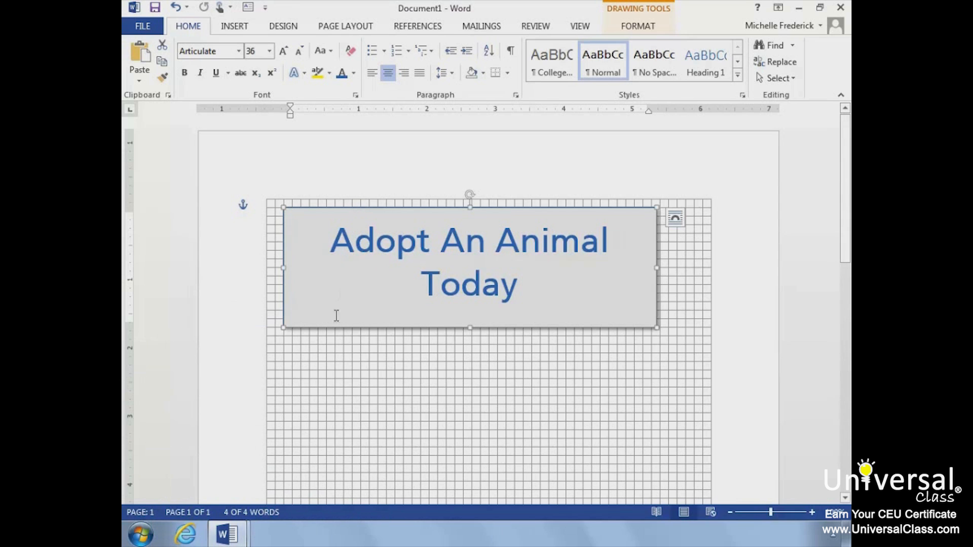
pyautogui.moveTo(333, 354)
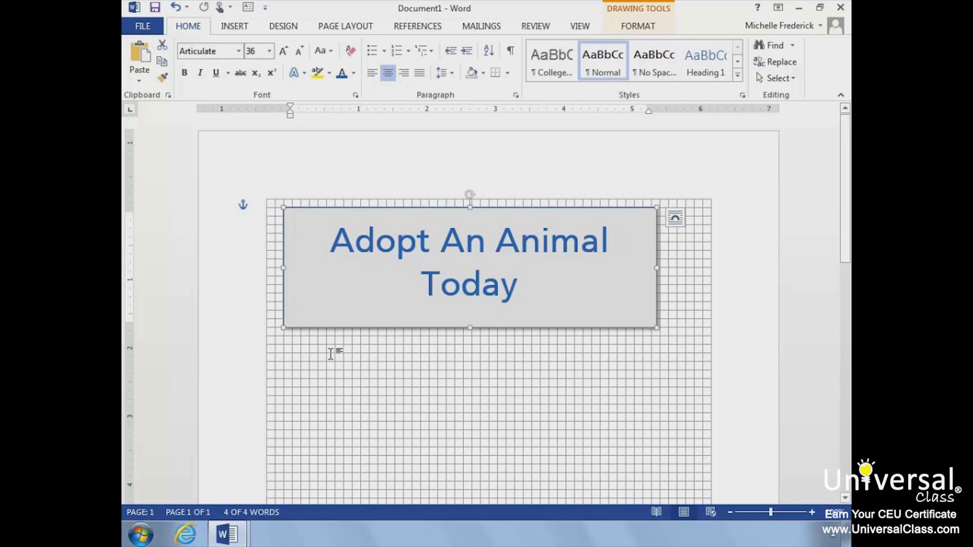
pyautogui.click(301, 338)
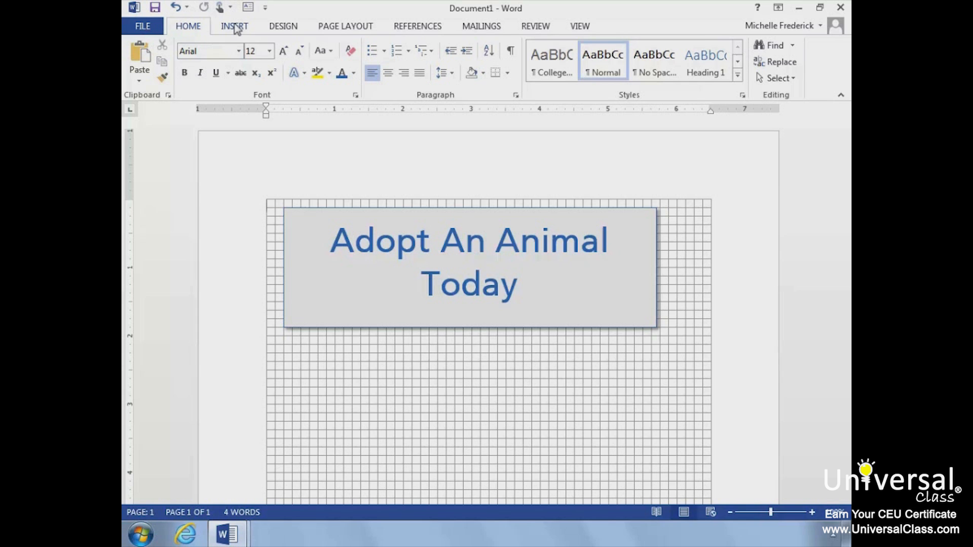
# Choose the Rectangle shape to draw a 5.63 by 6.5 inch rectangle over the page.
pyautogui.click(235, 26)
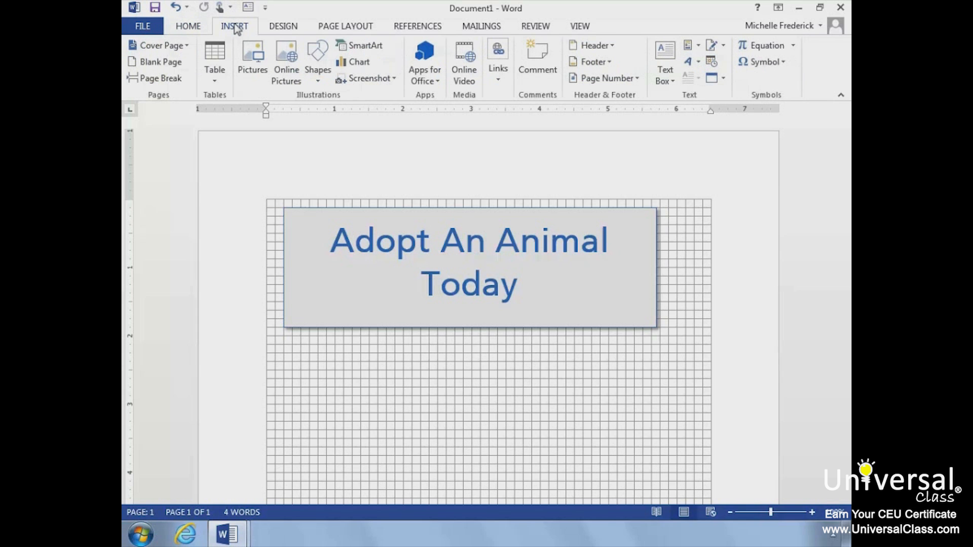
pyautogui.moveTo(357, 238)
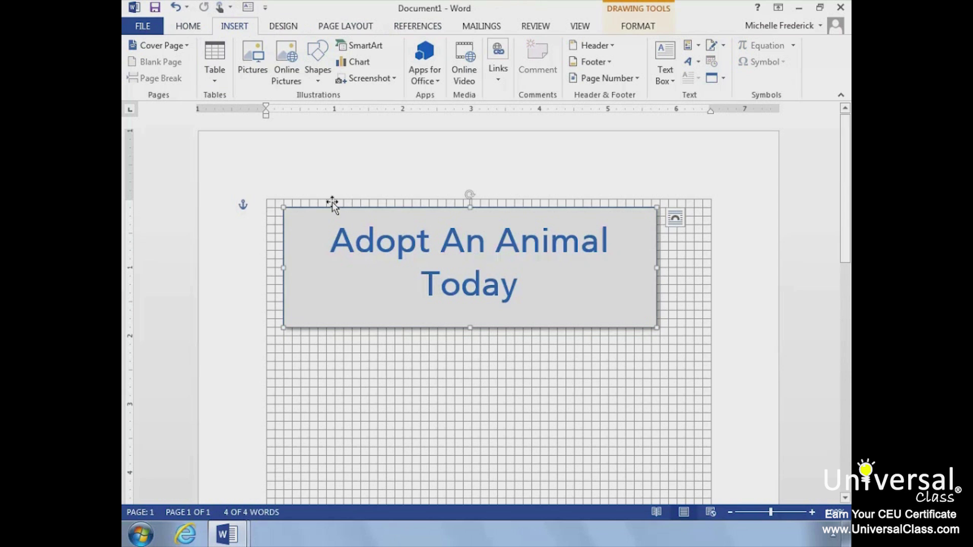
pyautogui.moveTo(645, 35)
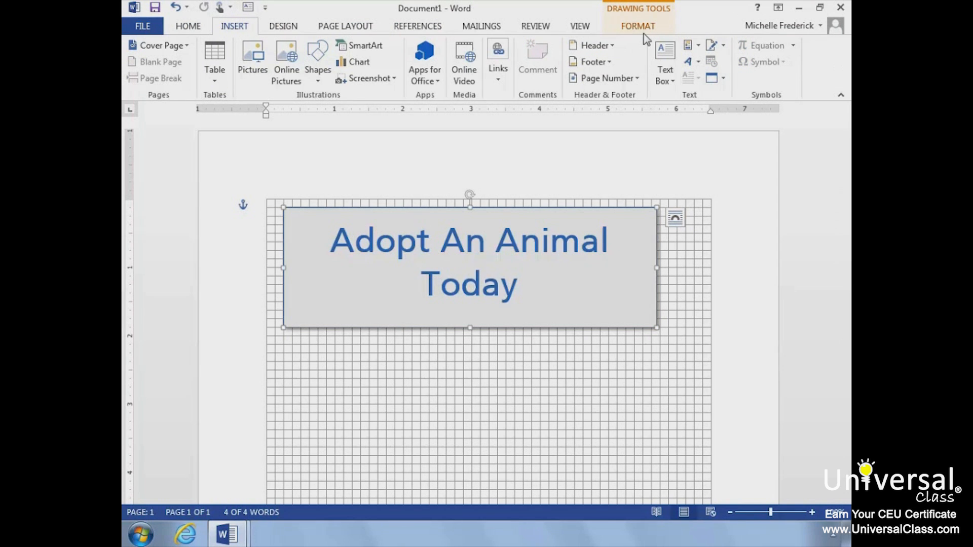
pyautogui.click(638, 26)
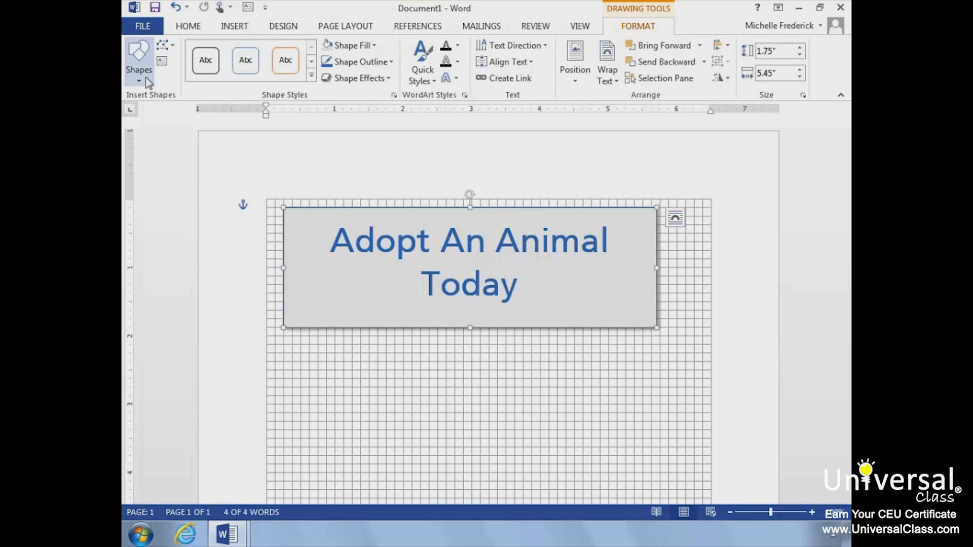
pyautogui.click(139, 60)
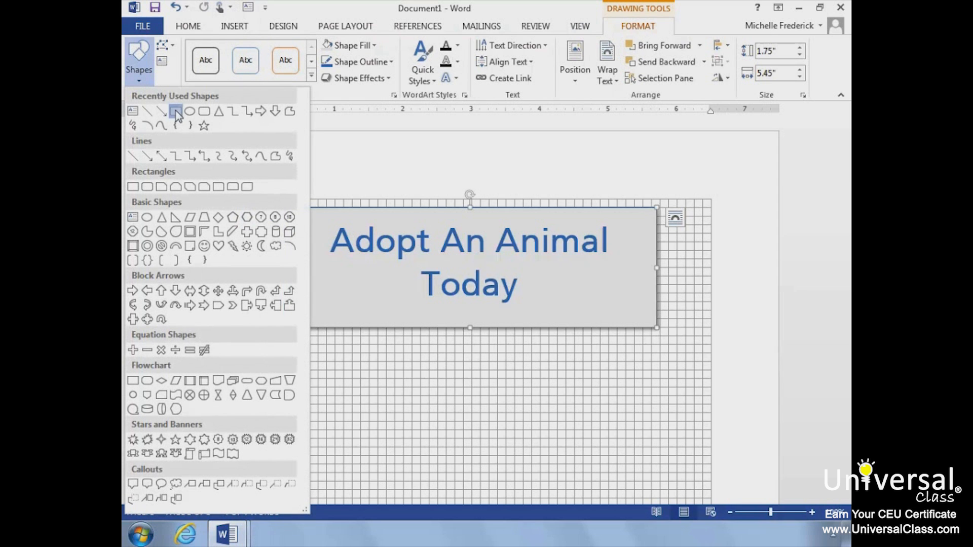
pyautogui.click(176, 111)
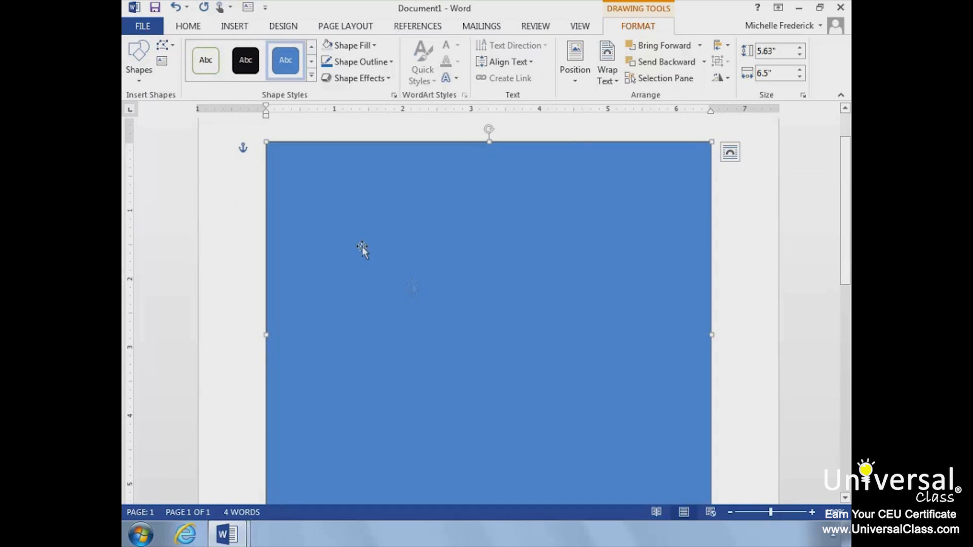
pyautogui.moveTo(366, 47)
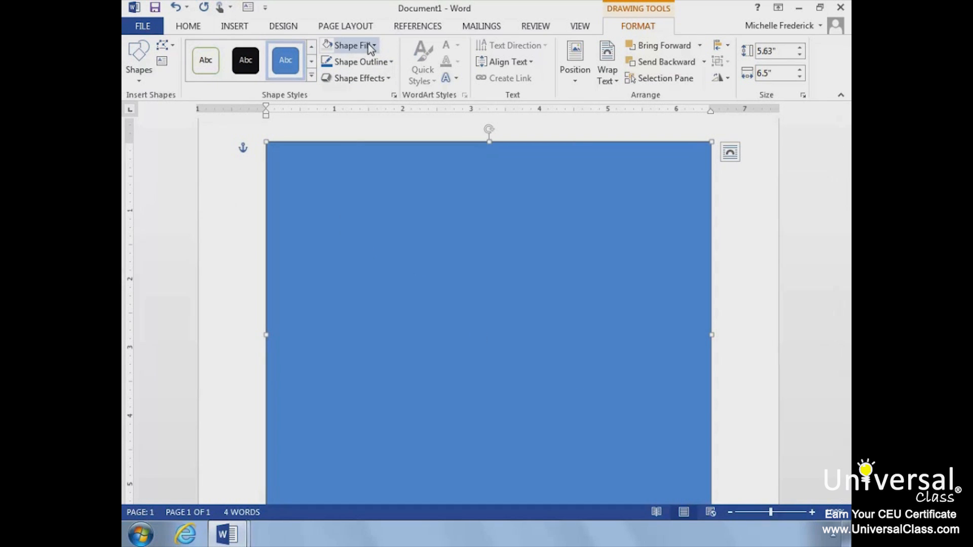
# Change the large rectangle's fill from blue to a light green theme colour.
pyautogui.click(353, 45)
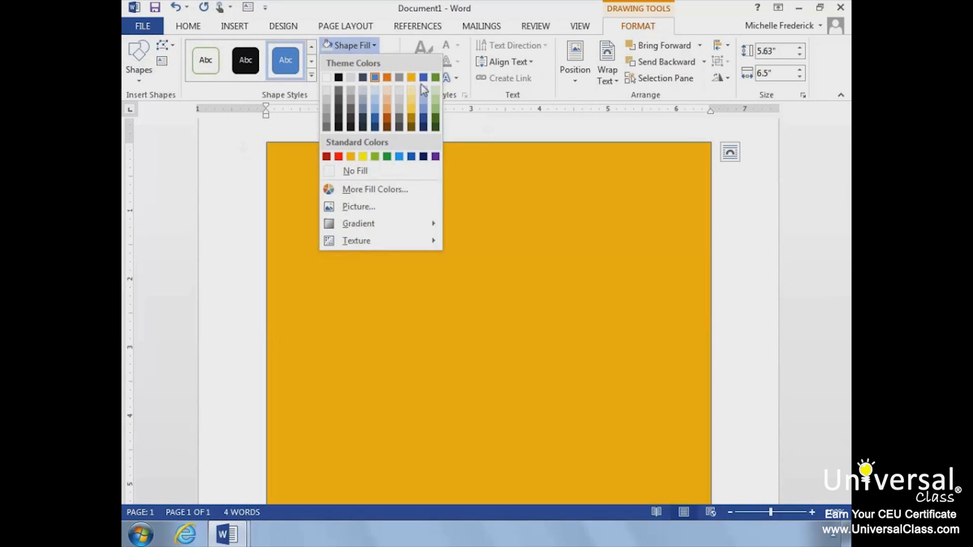
pyautogui.click(435, 77)
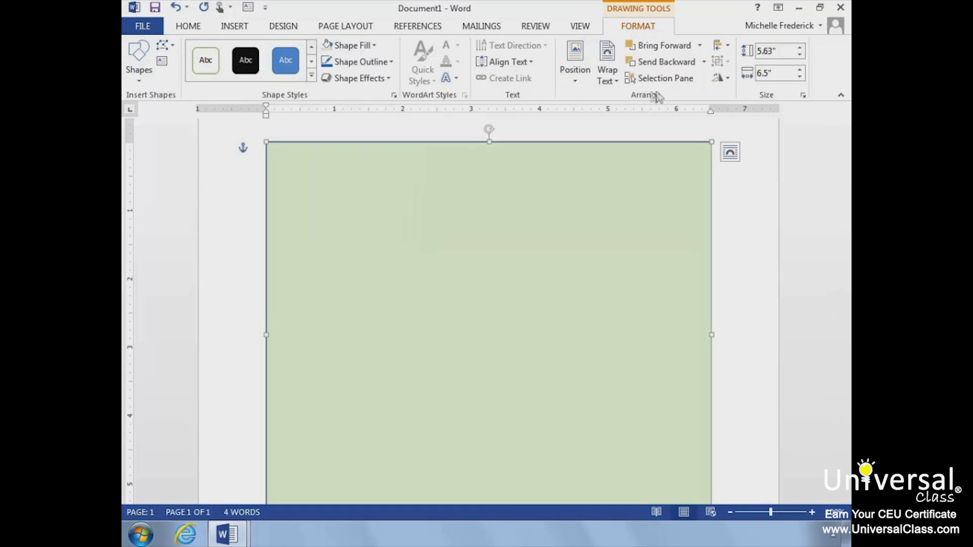
pyautogui.moveTo(680, 84)
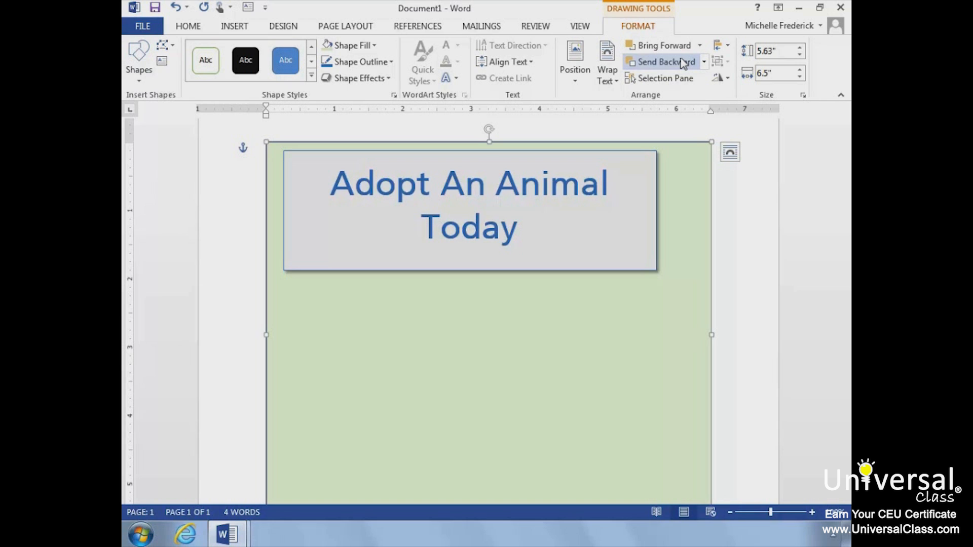
pyautogui.click(704, 62)
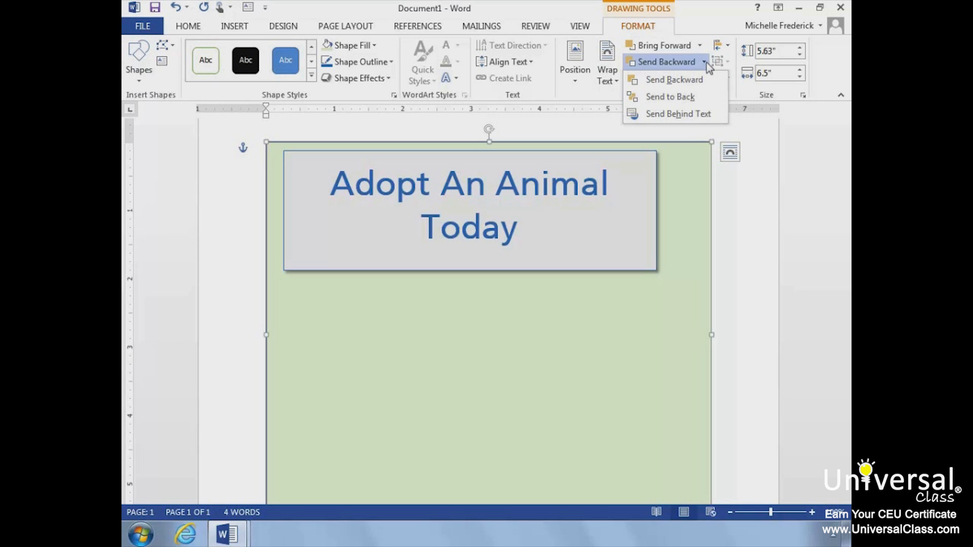
pyautogui.moveTo(670, 97)
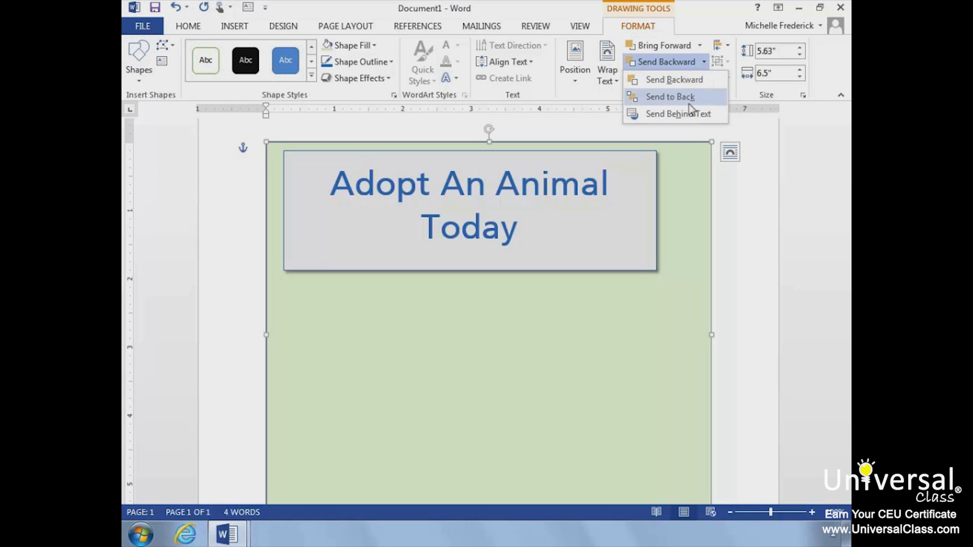
pyautogui.moveTo(689, 102)
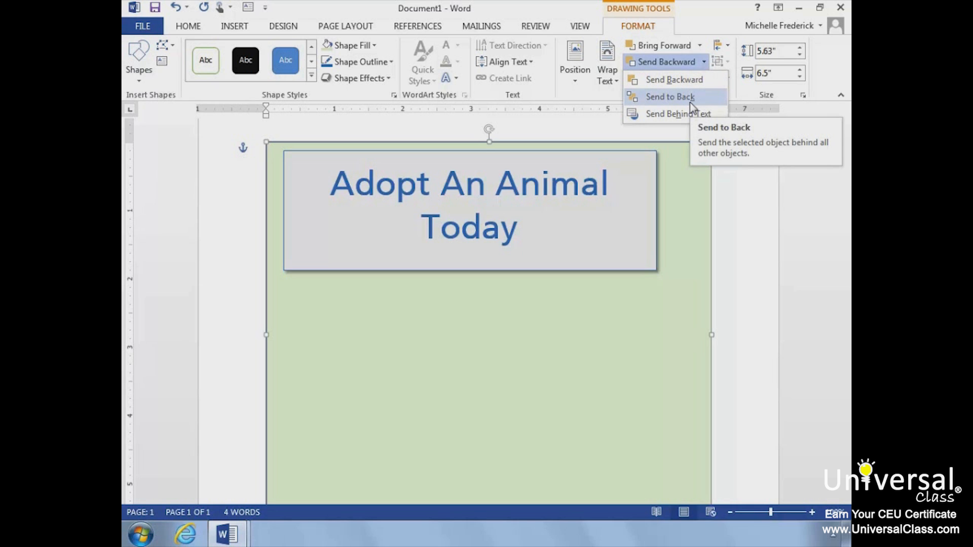
pyautogui.moveTo(681, 114)
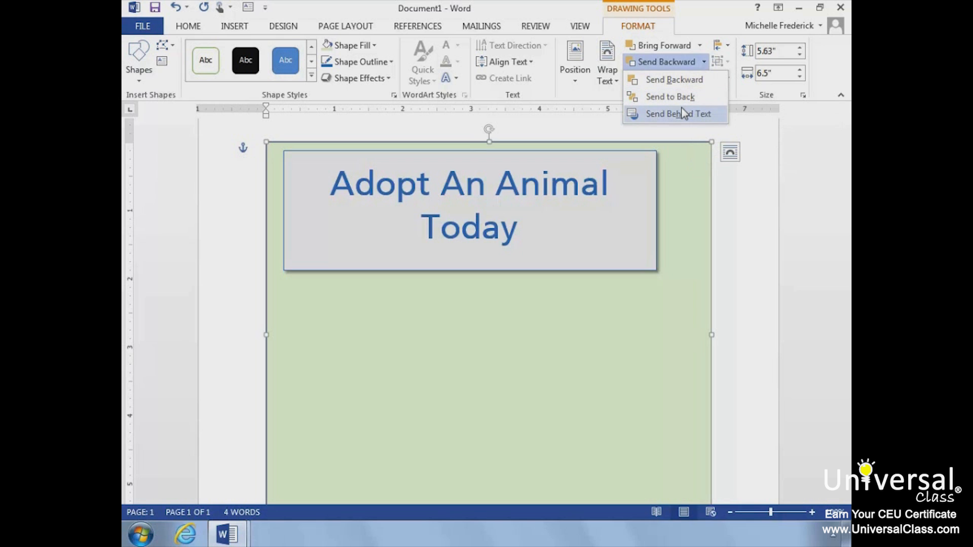
pyautogui.moveTo(686, 99)
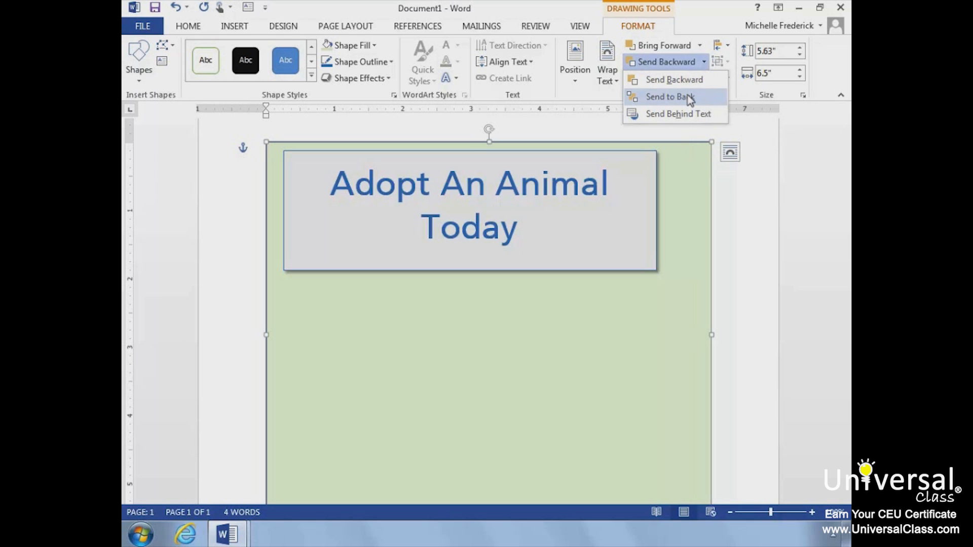
pyautogui.moveTo(688, 99)
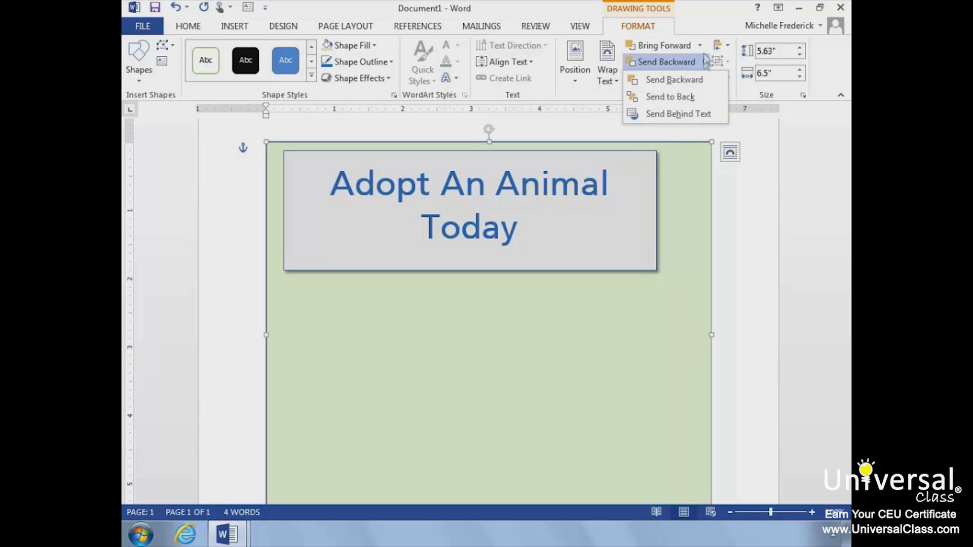
pyautogui.click(663, 46)
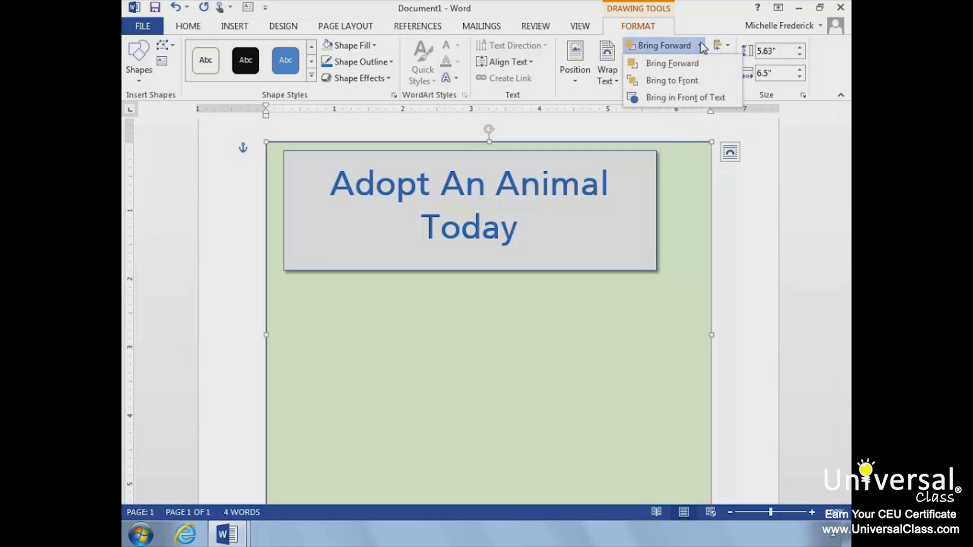
pyautogui.moveTo(692, 99)
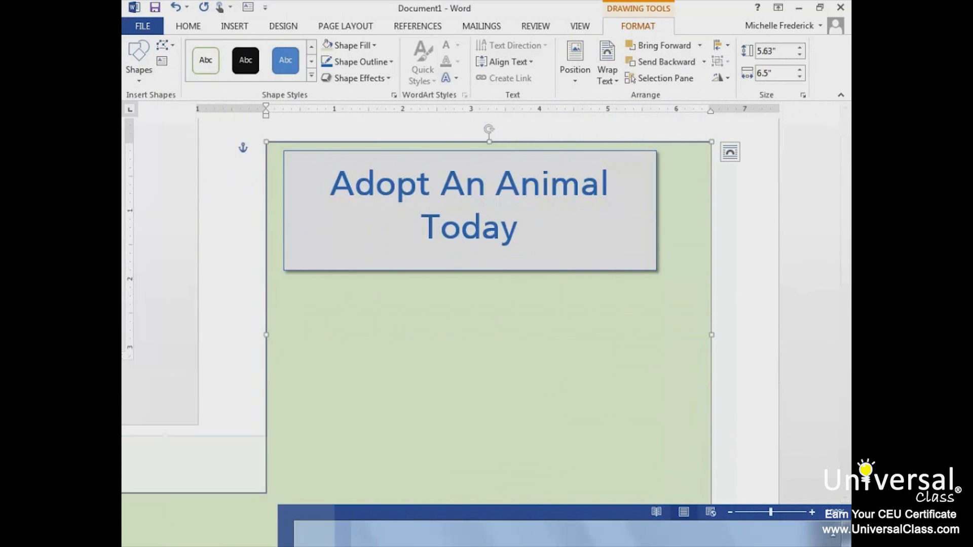
pyautogui.moveTo(226, 520)
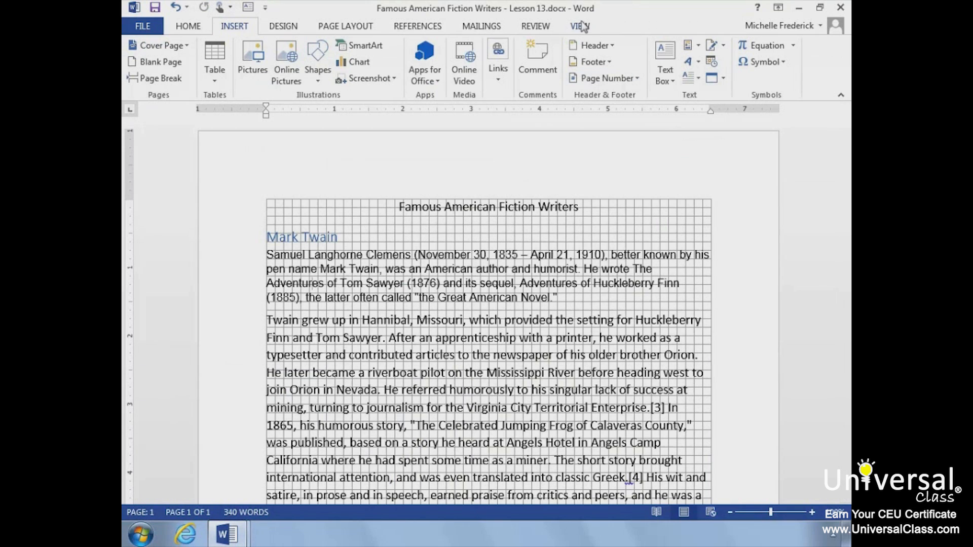
# Uncheck Gridlines in the View settings for the Famous American Fiction Writers document.
pyautogui.click(578, 26)
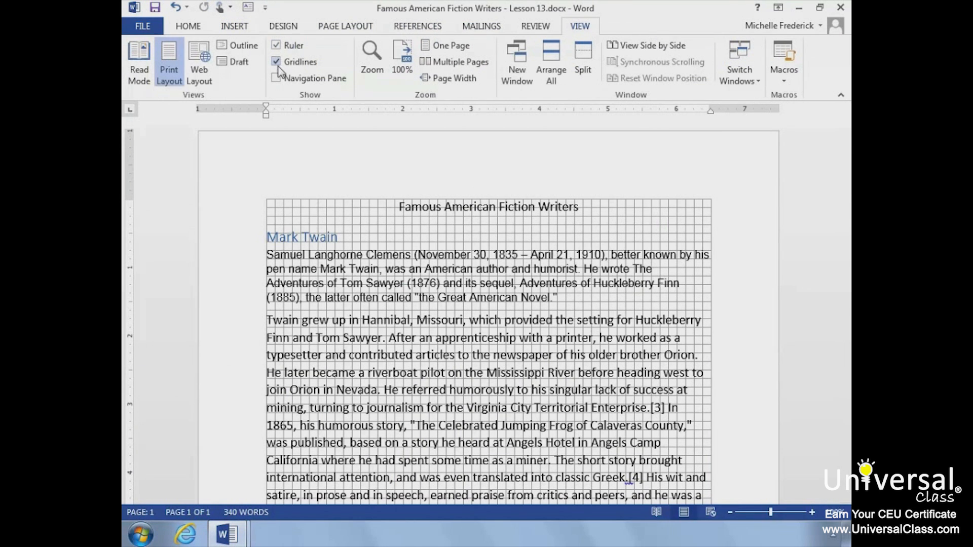
pyautogui.click(276, 61)
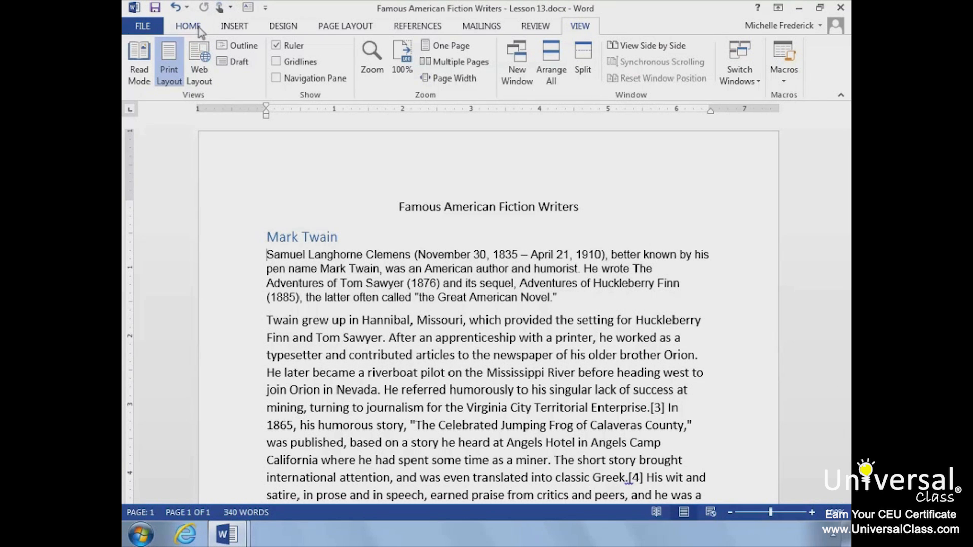
pyautogui.click(188, 26)
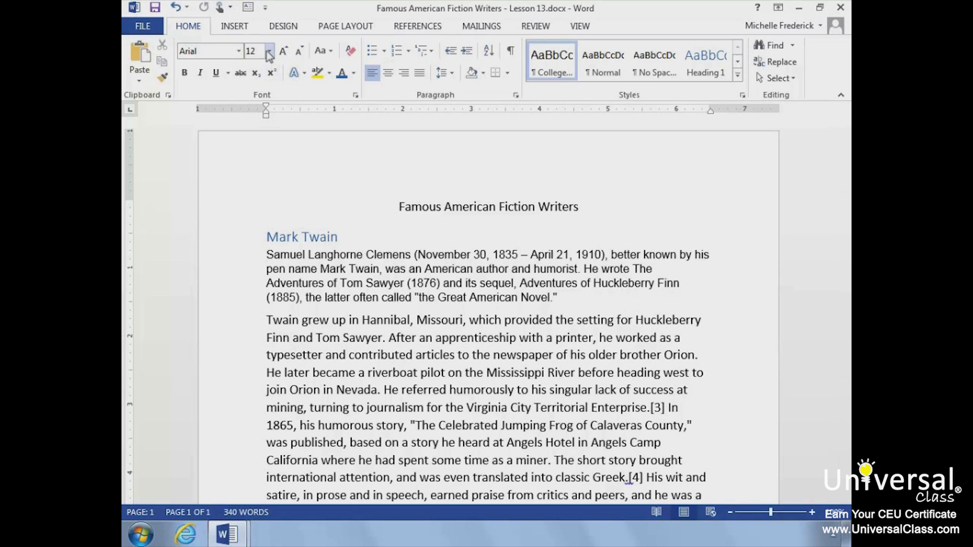
# Add a Dropped capital S spanning 4 lines to the Samuel Langhorne Clemens paragraph.
pyautogui.click(234, 26)
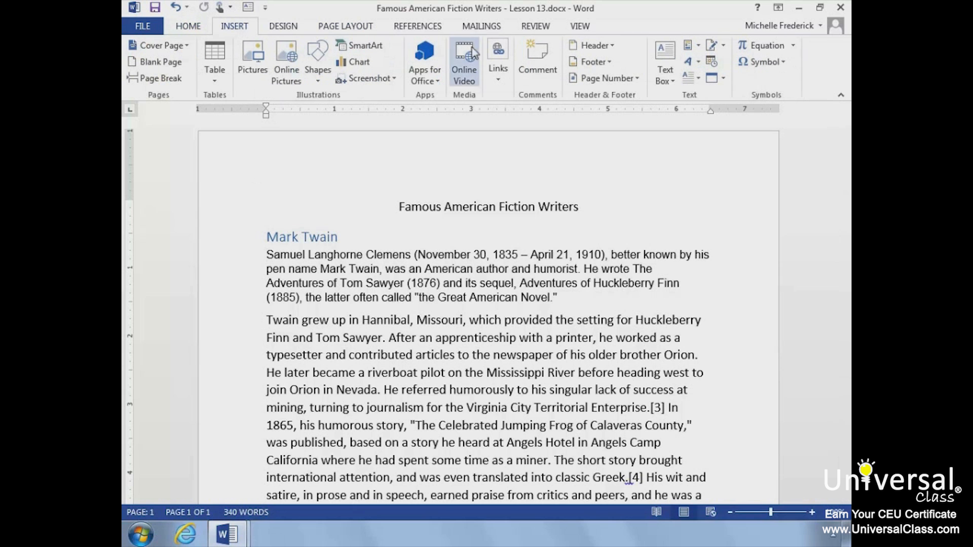
pyautogui.click(691, 77)
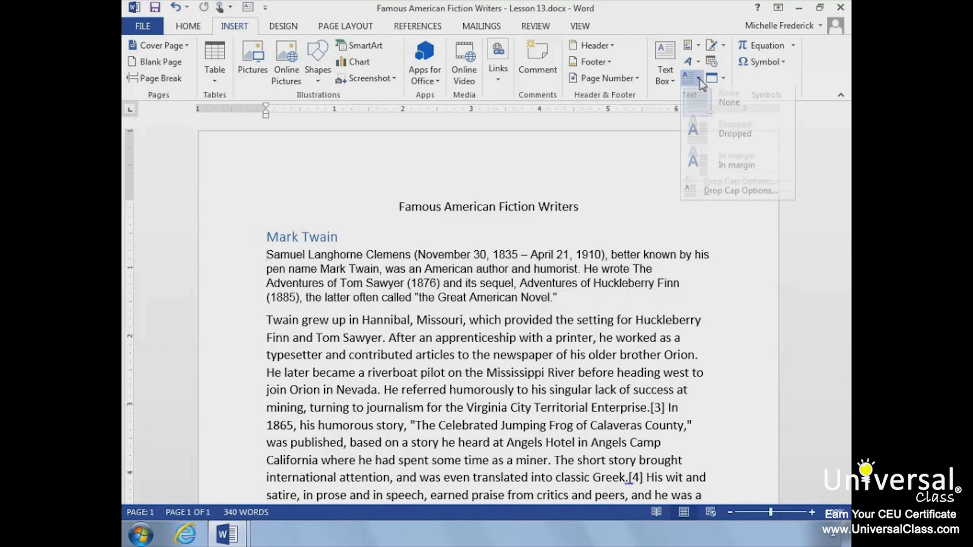
pyautogui.click(734, 134)
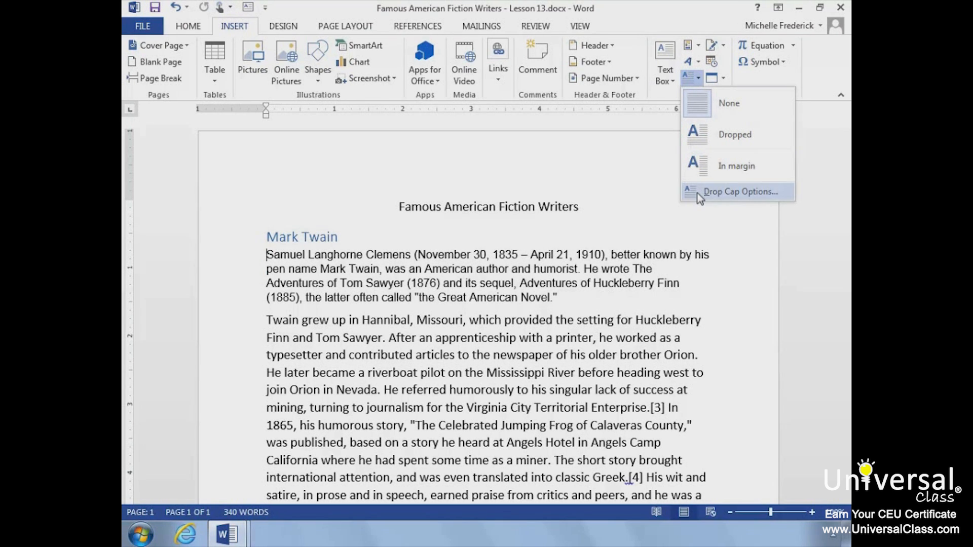
pyautogui.click(738, 191)
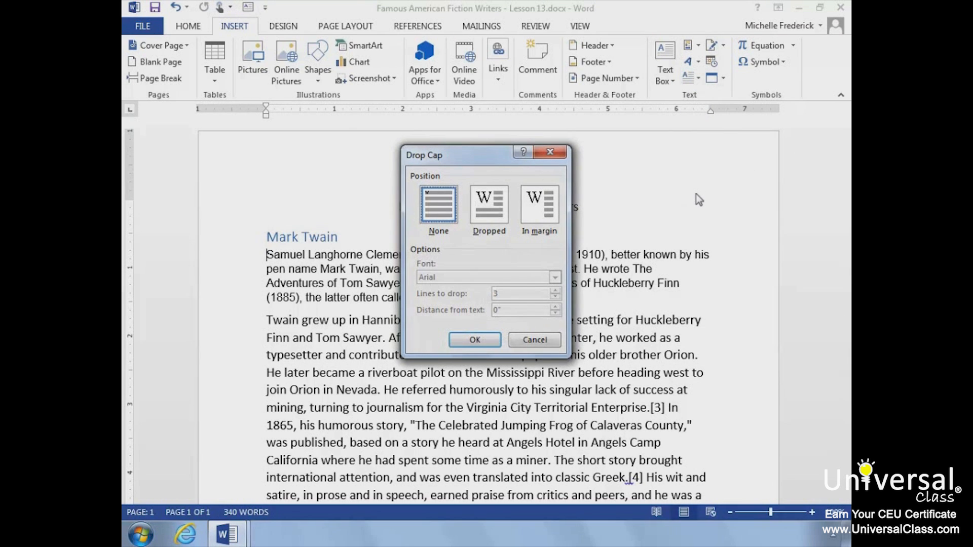
pyautogui.moveTo(467, 208)
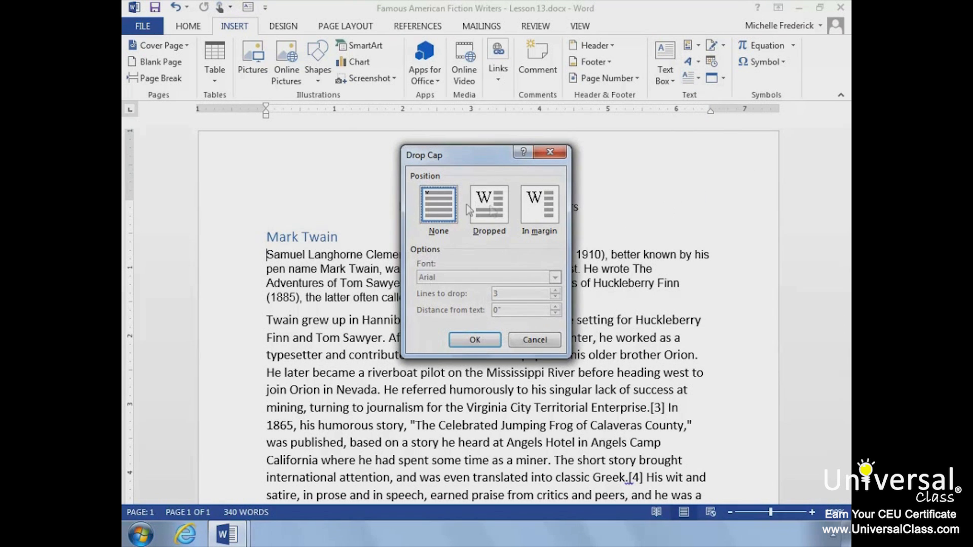
pyautogui.click(488, 204)
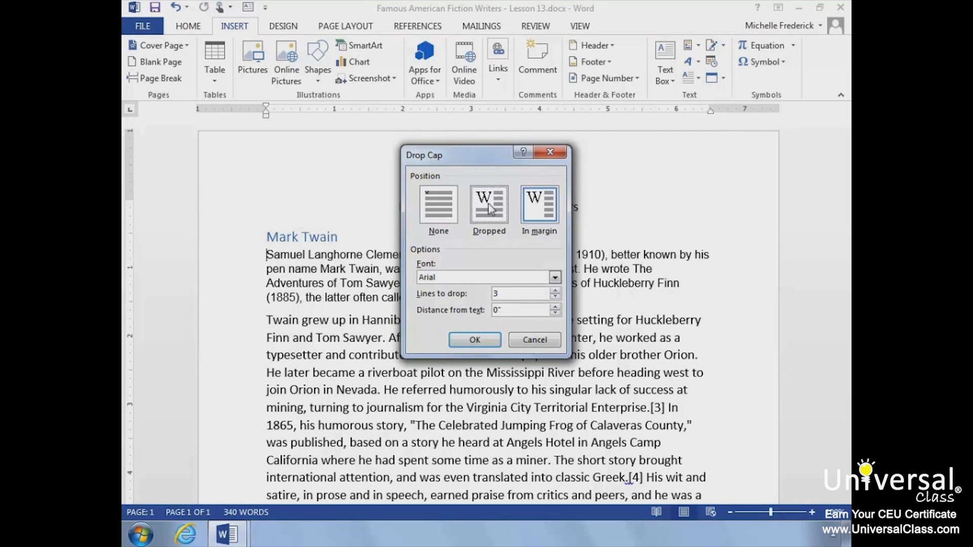
pyautogui.click(488, 205)
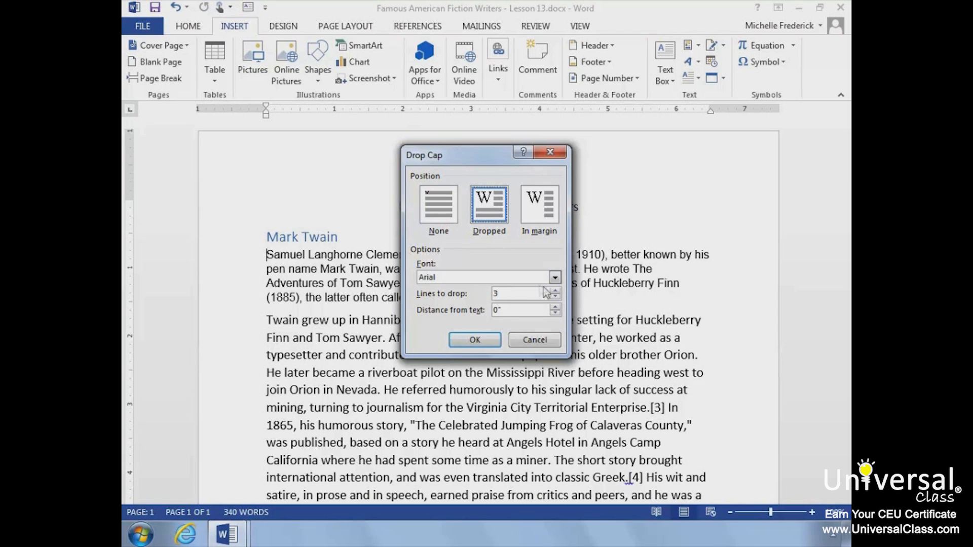
pyautogui.click(554, 291)
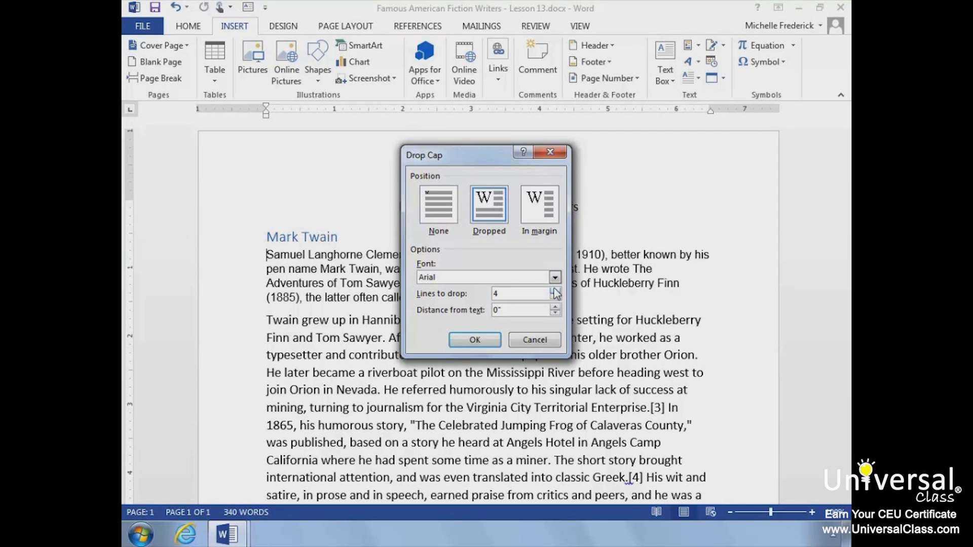
pyautogui.click(475, 340)
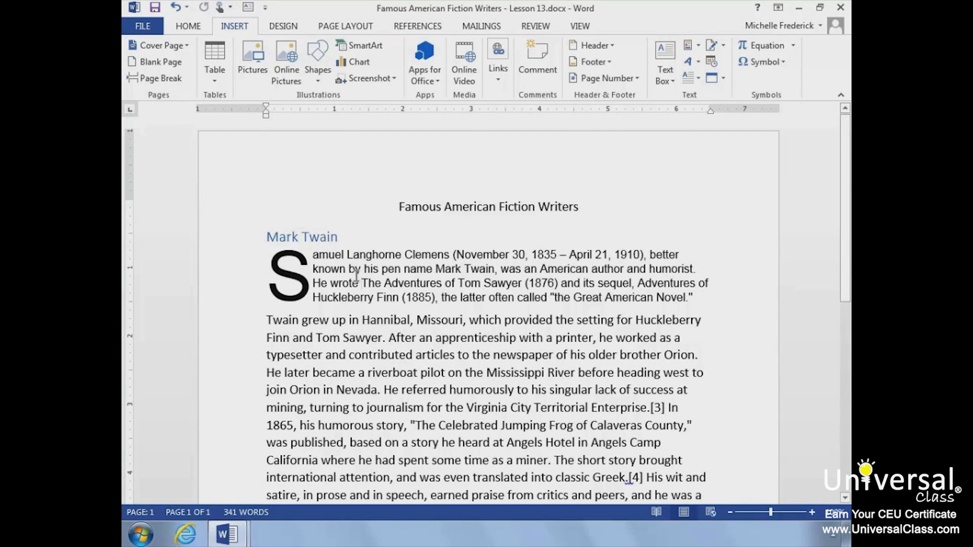
pyautogui.click(283, 26)
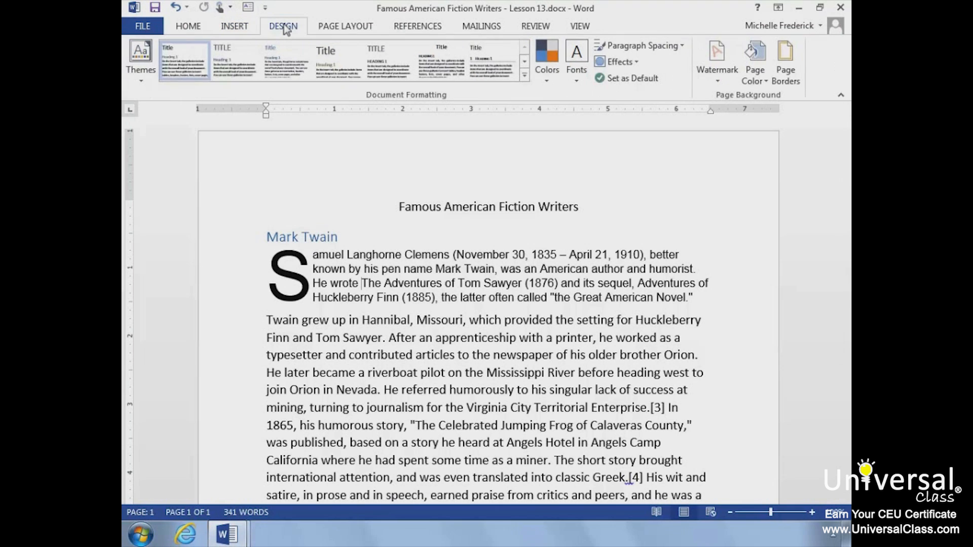
pyautogui.moveTo(717, 57)
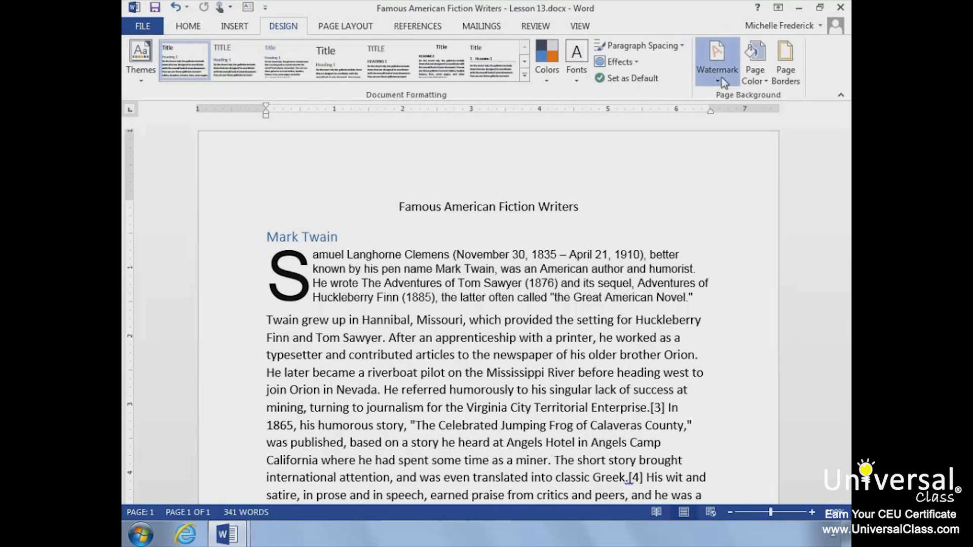
pyautogui.click(717, 60)
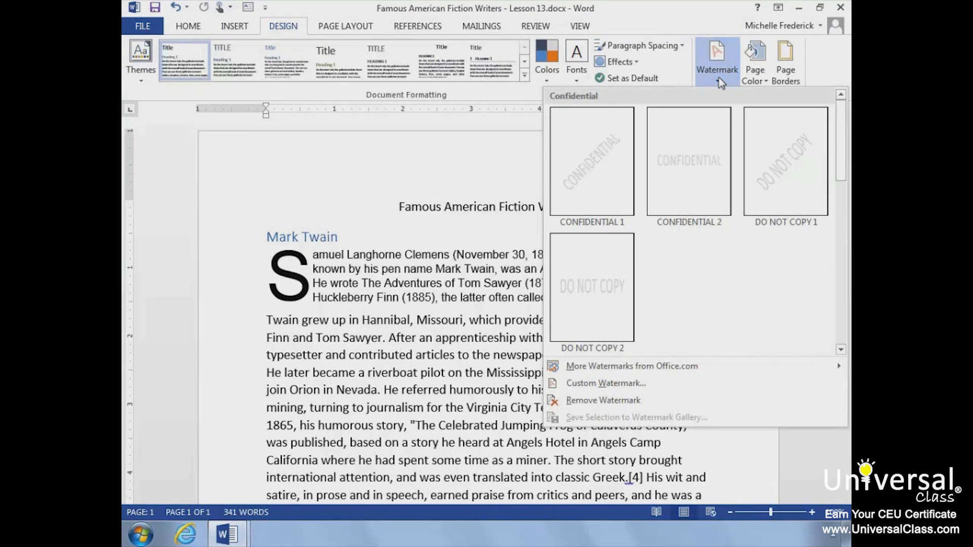
pyautogui.moveTo(844, 142)
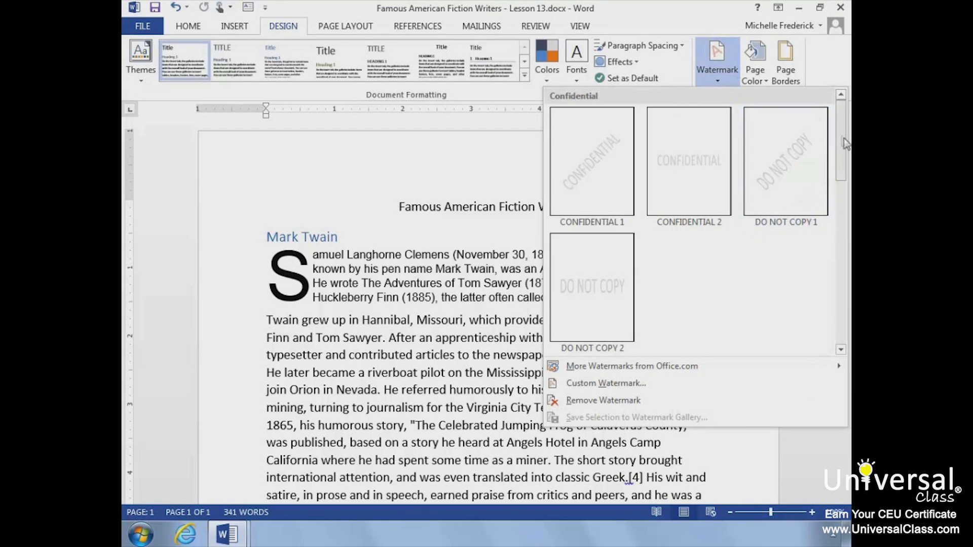
pyautogui.scroll(-3)
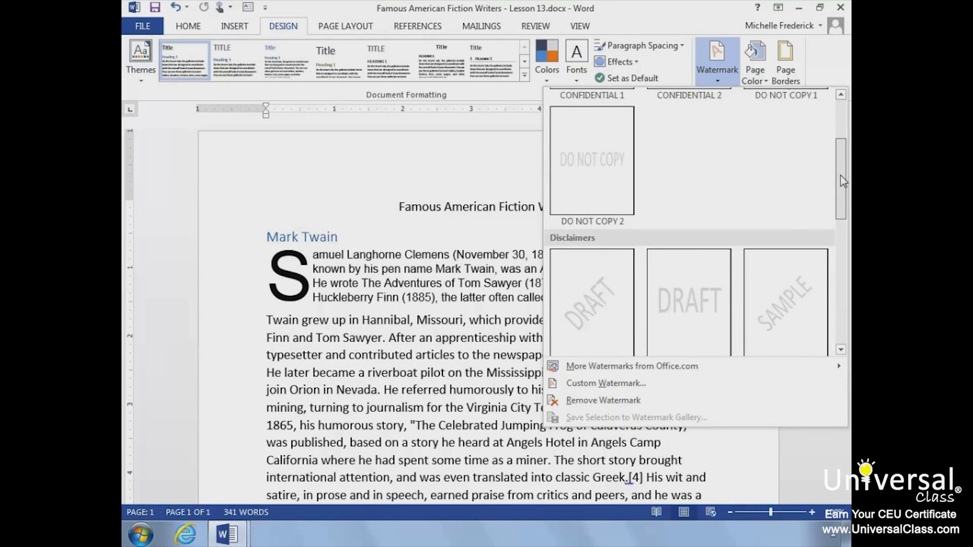
pyautogui.scroll(-3)
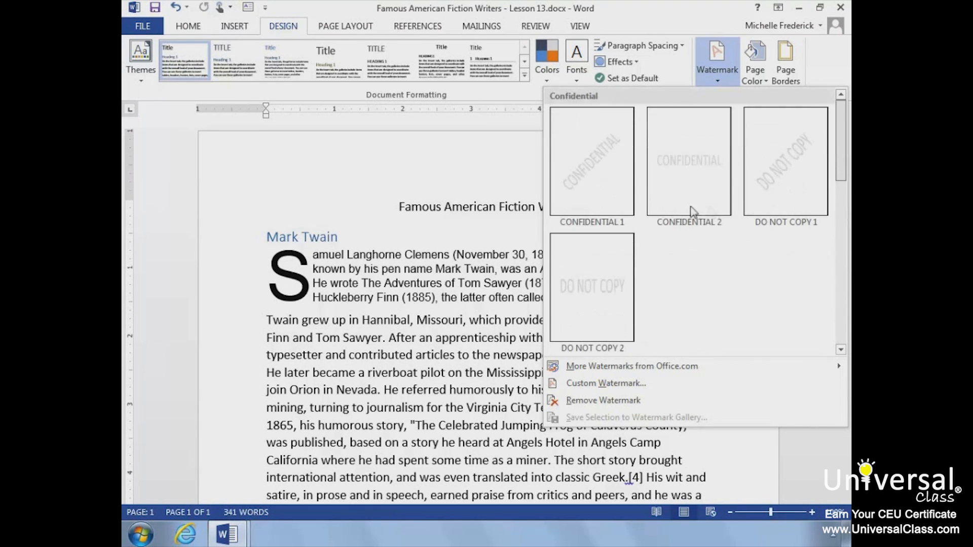
pyautogui.scroll(-3)
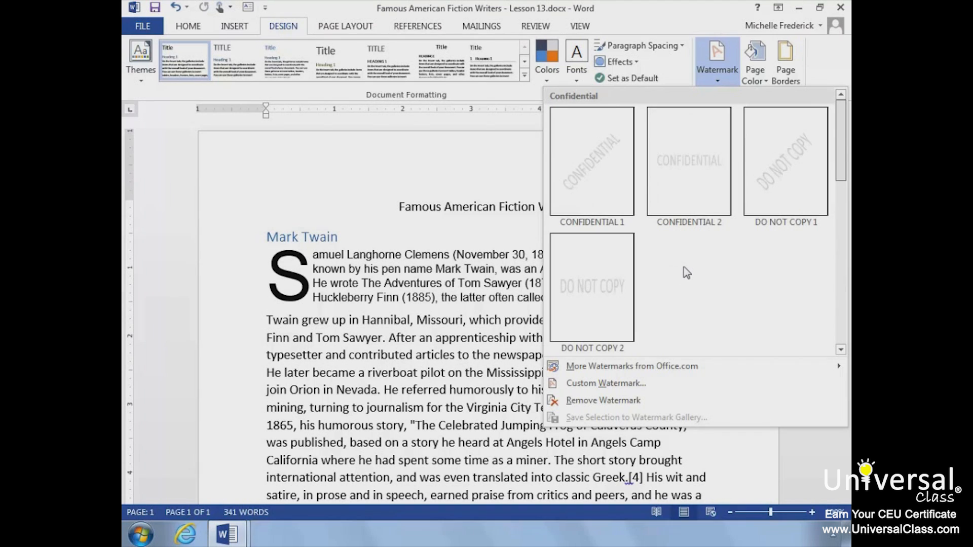
pyautogui.scroll(-3)
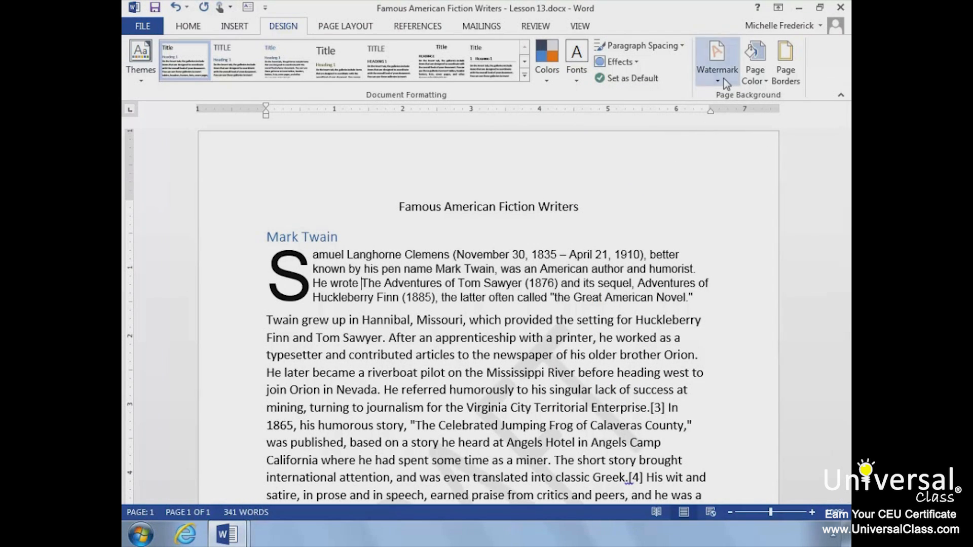
pyautogui.click(717, 56)
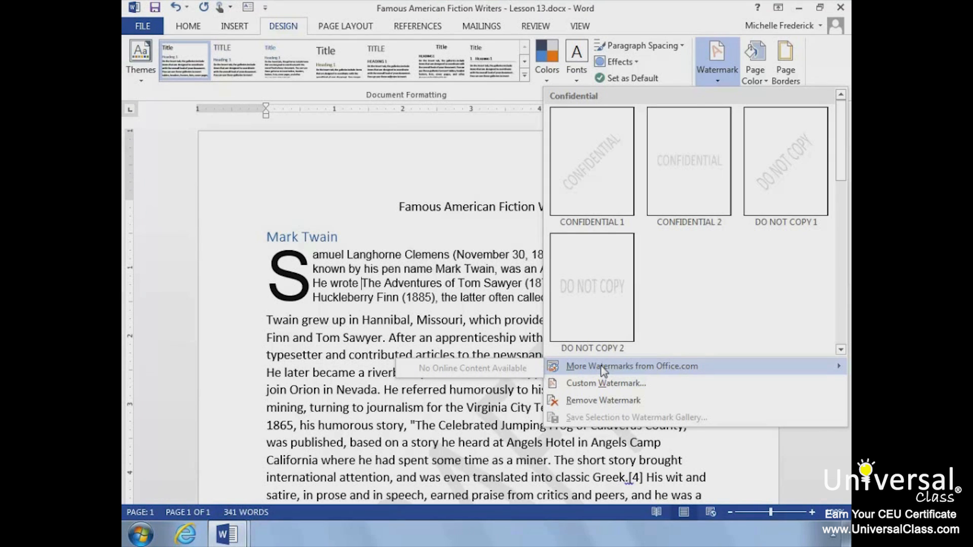
pyautogui.moveTo(603, 377)
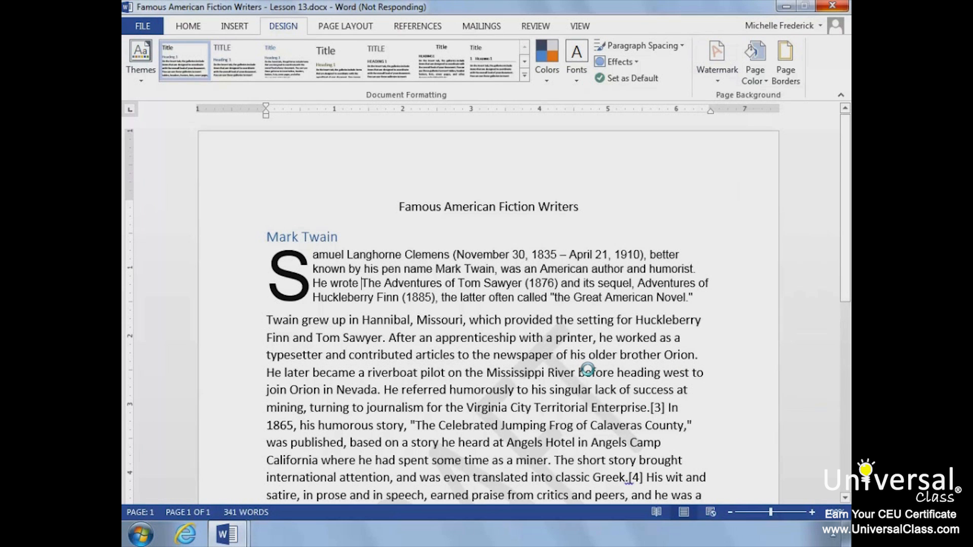
pyautogui.click(717, 56)
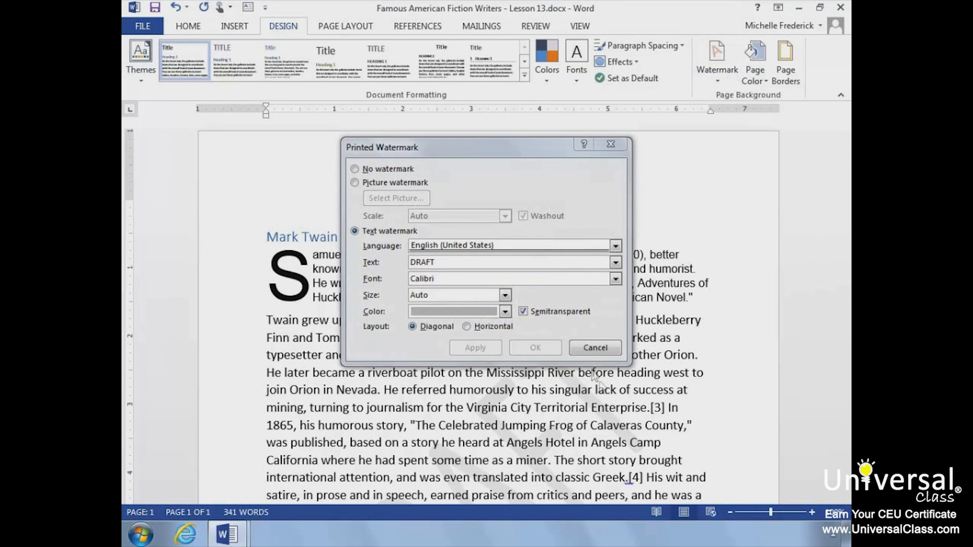
pyautogui.moveTo(355, 183)
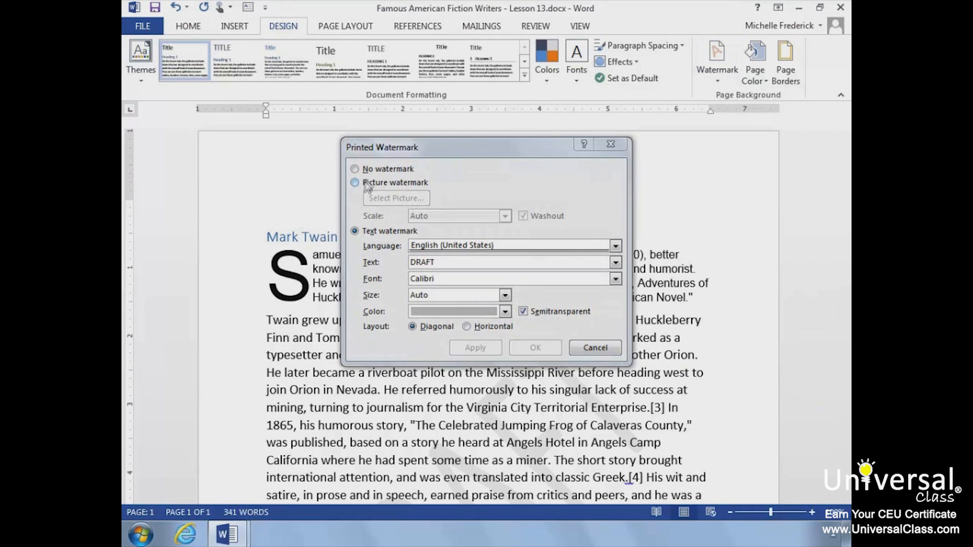
pyautogui.click(355, 183)
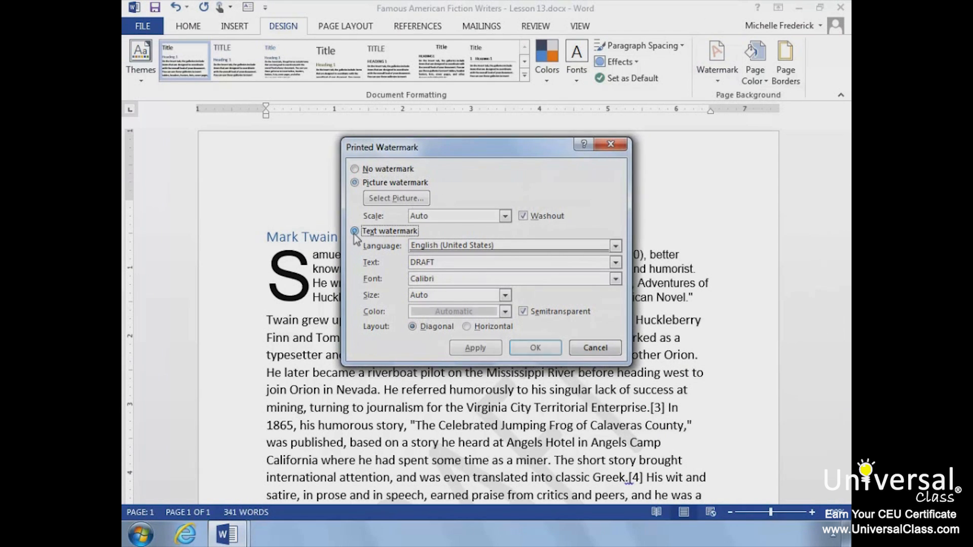
pyautogui.click(355, 231)
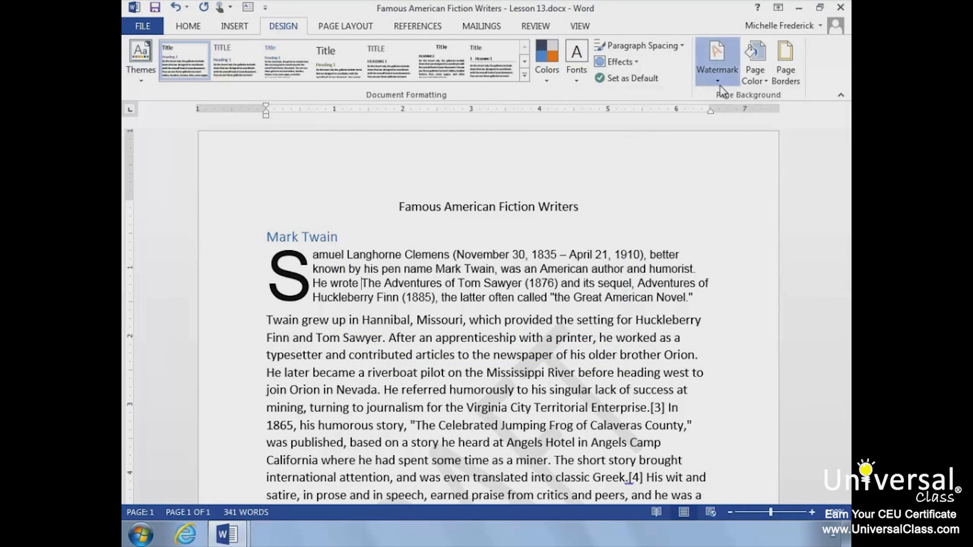
pyautogui.click(717, 58)
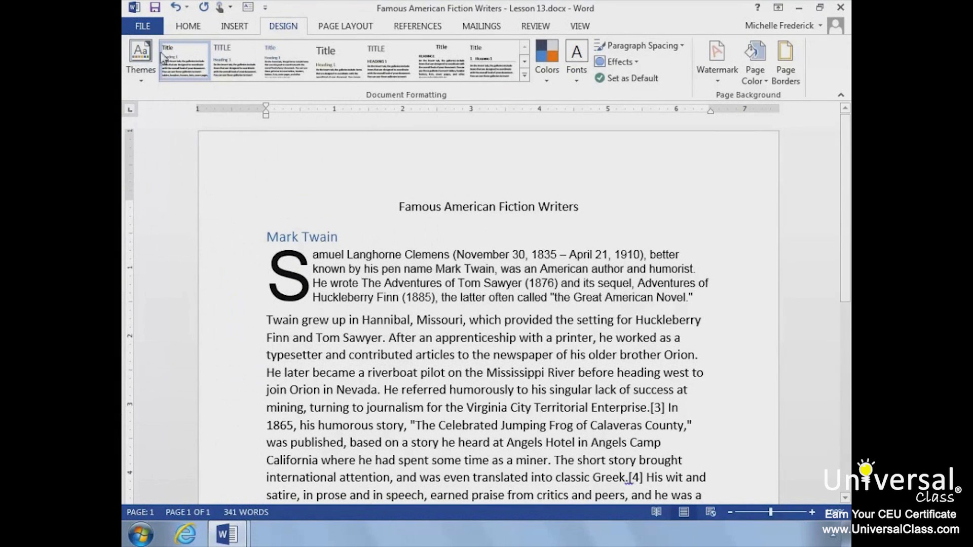
# Create a new blank document, Document2, from the File > New screen.
pyautogui.click(142, 26)
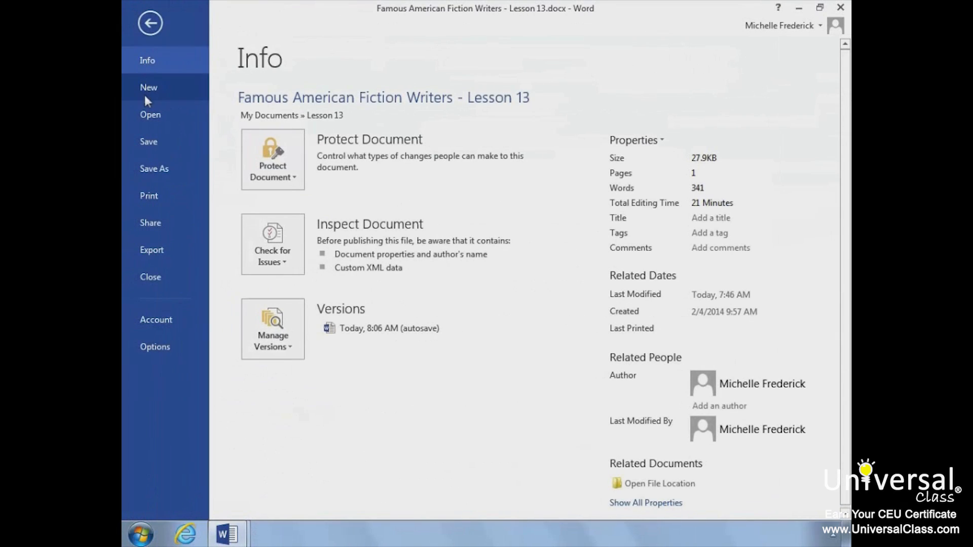
pyautogui.click(149, 87)
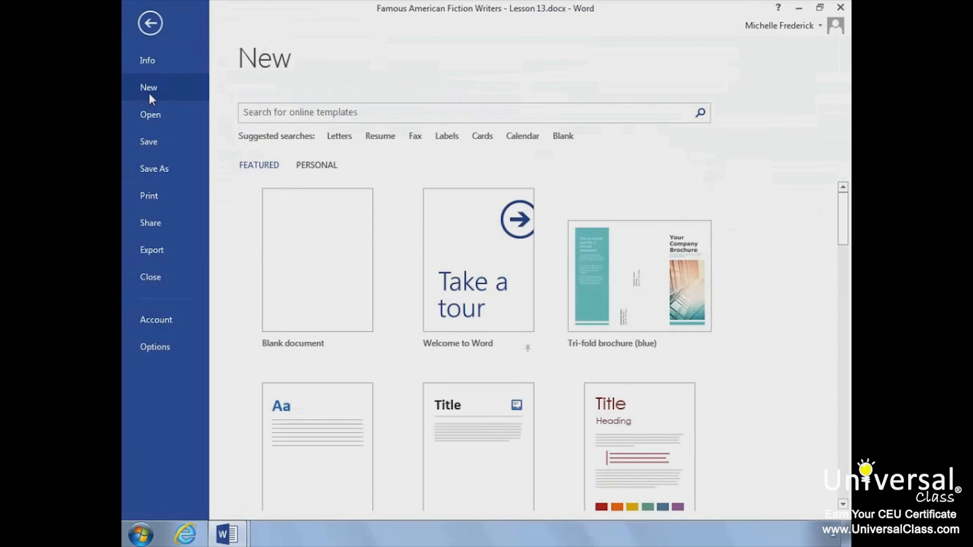
pyautogui.moveTo(603, 300)
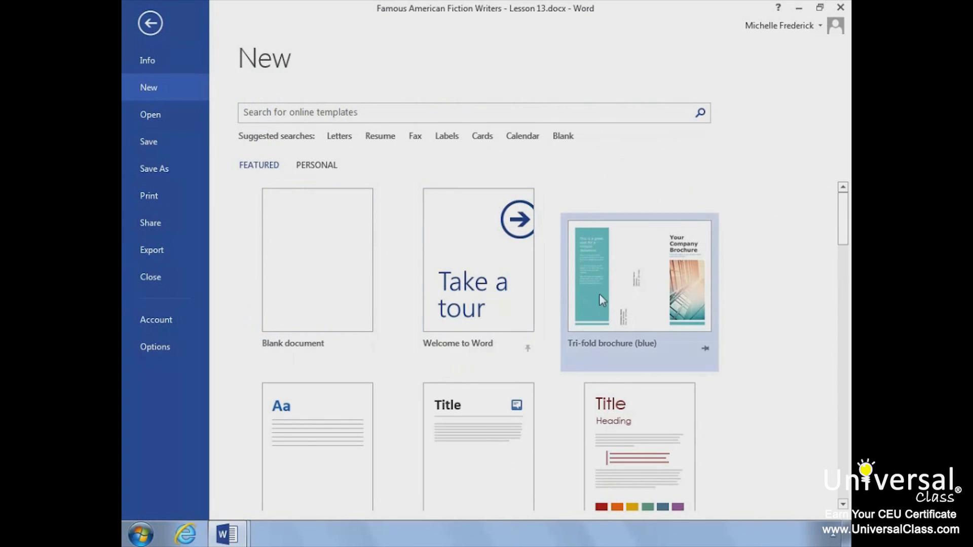
pyautogui.moveTo(640, 300)
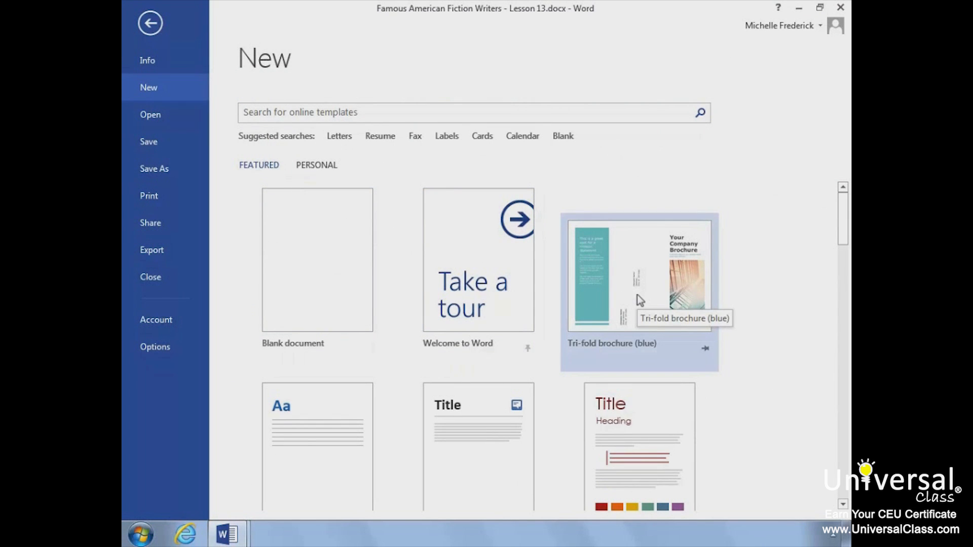
pyautogui.moveTo(350, 288)
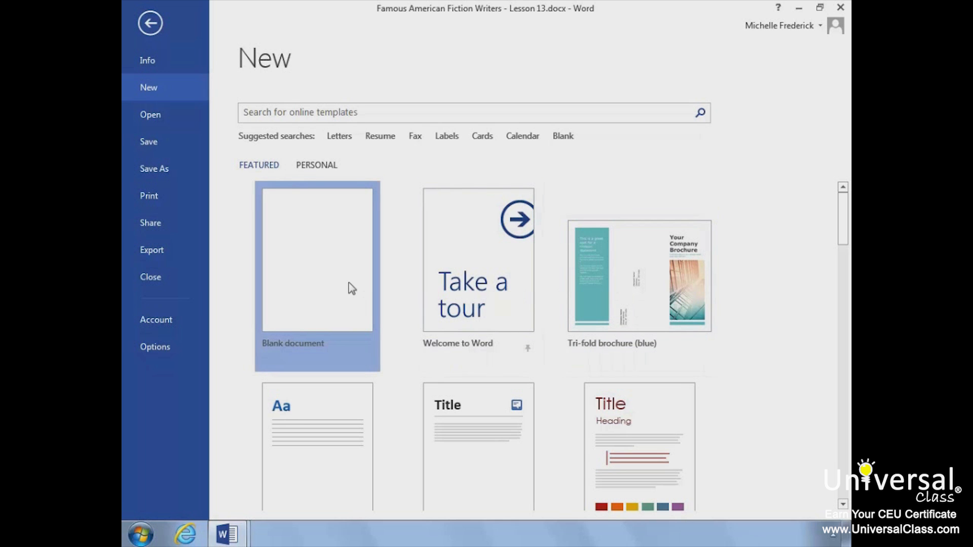
pyautogui.click(317, 260)
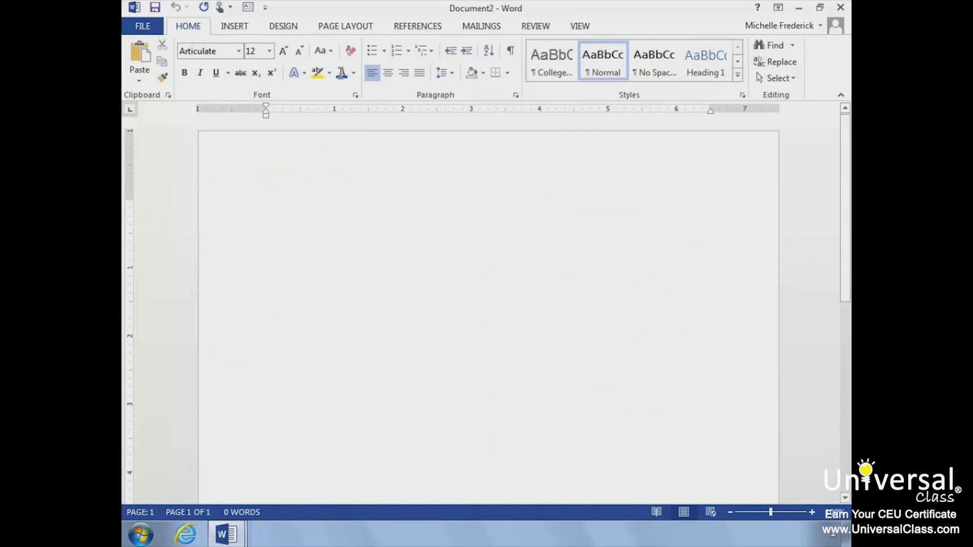
pyautogui.click(345, 26)
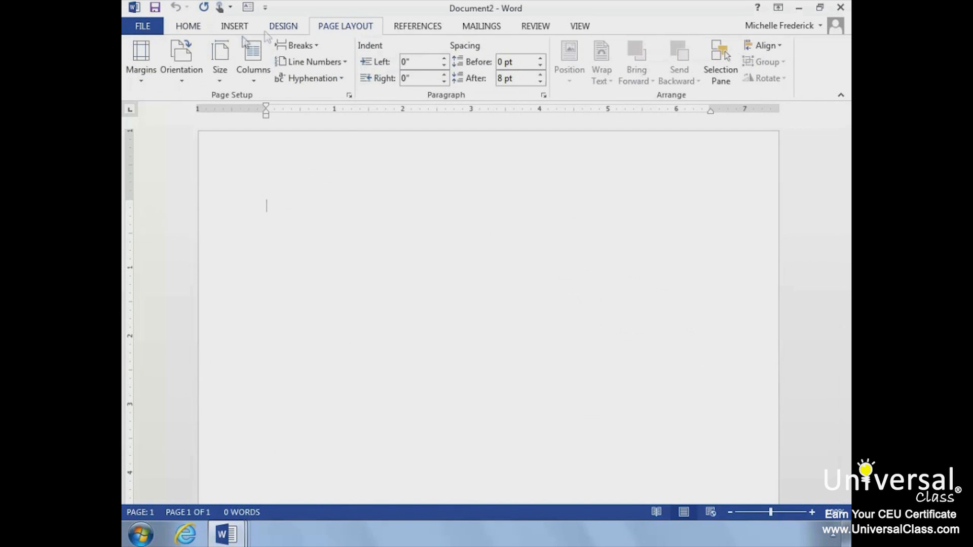
# Set Document2 to Landscape orientation with three columns.
pyautogui.click(181, 56)
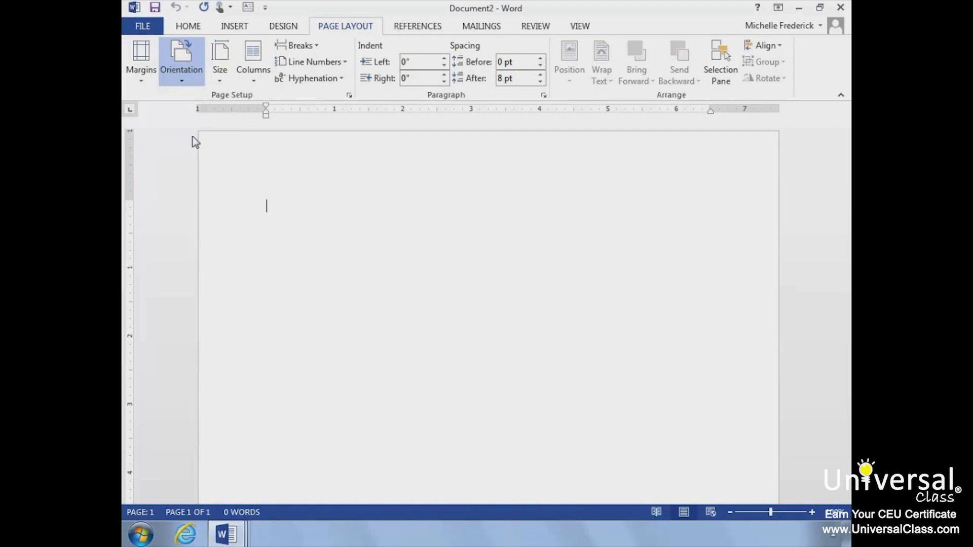
pyautogui.click(182, 55)
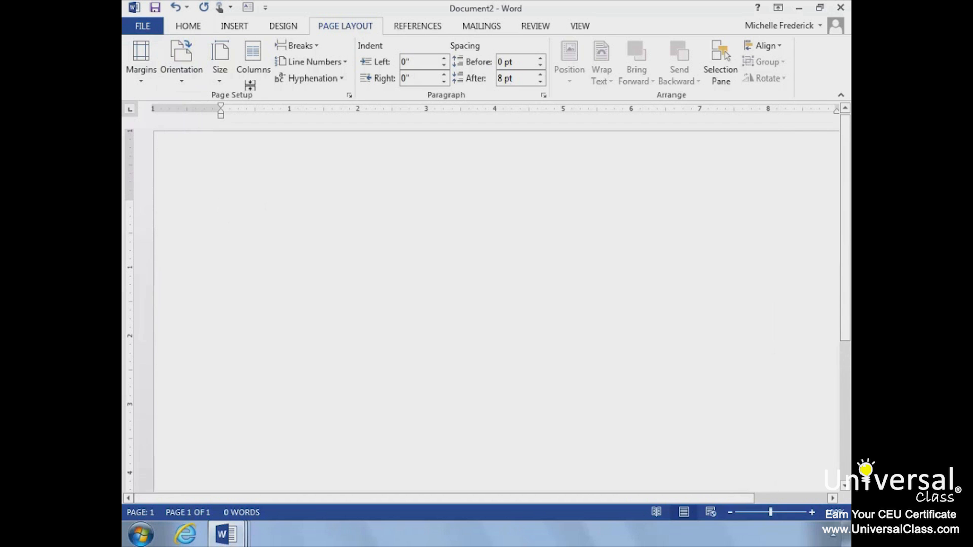
pyautogui.click(253, 61)
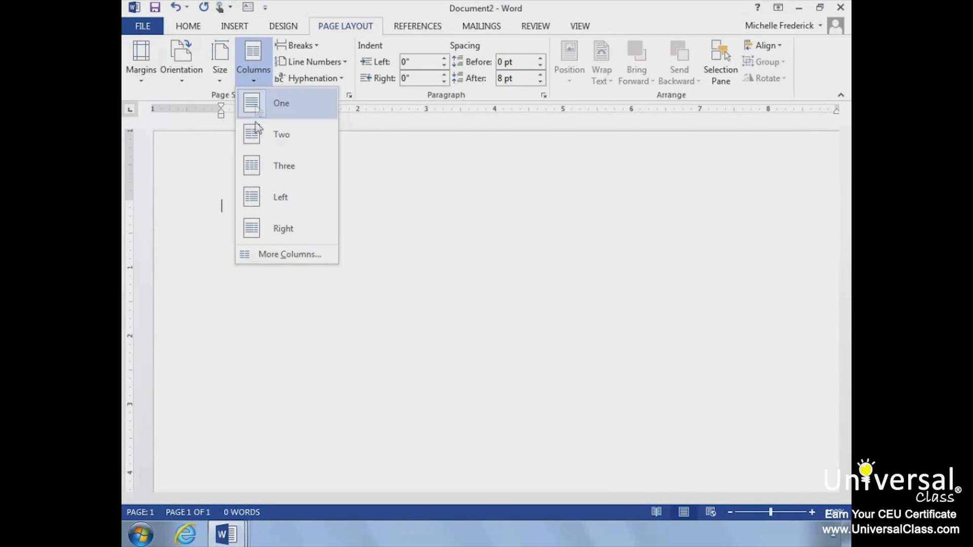
pyautogui.click(281, 103)
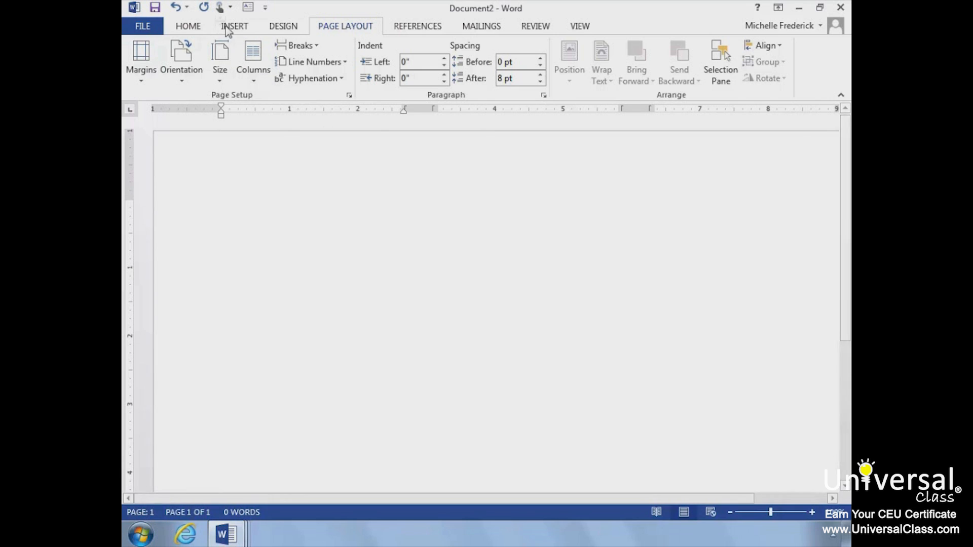
pyautogui.click(234, 26)
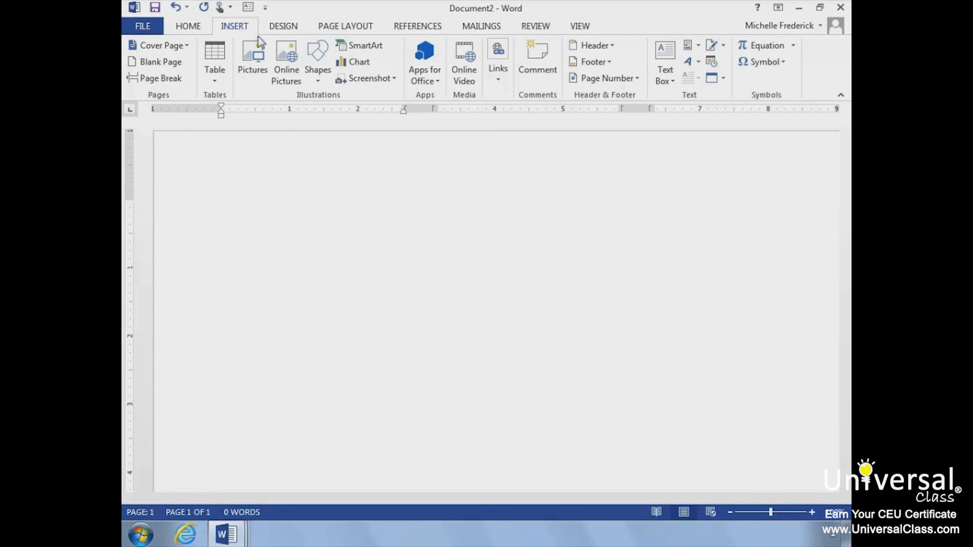
# Insert the Facet Sidebar (Left) text box and the Kitties.png picture beside it.
pyautogui.click(318, 60)
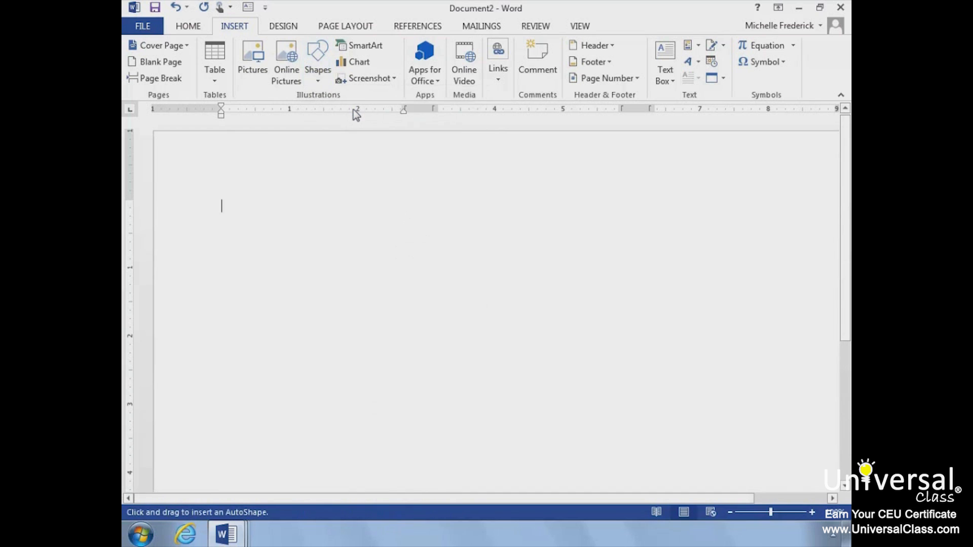
pyautogui.moveTo(664, 61)
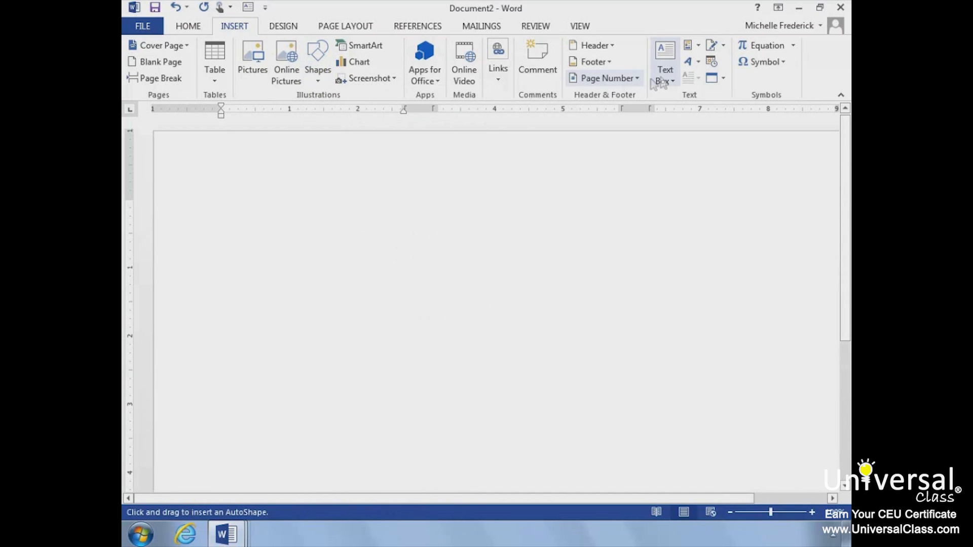
pyautogui.click(665, 61)
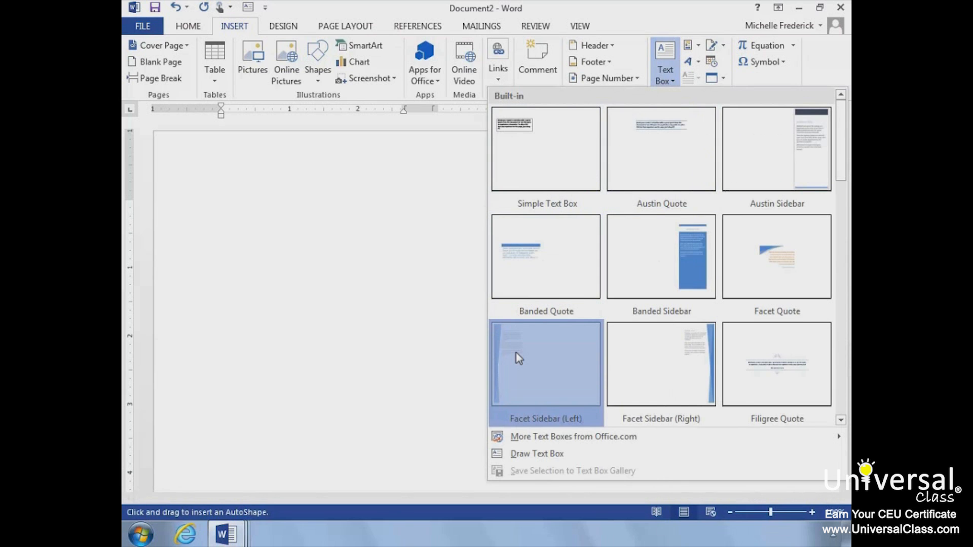
pyautogui.click(545, 364)
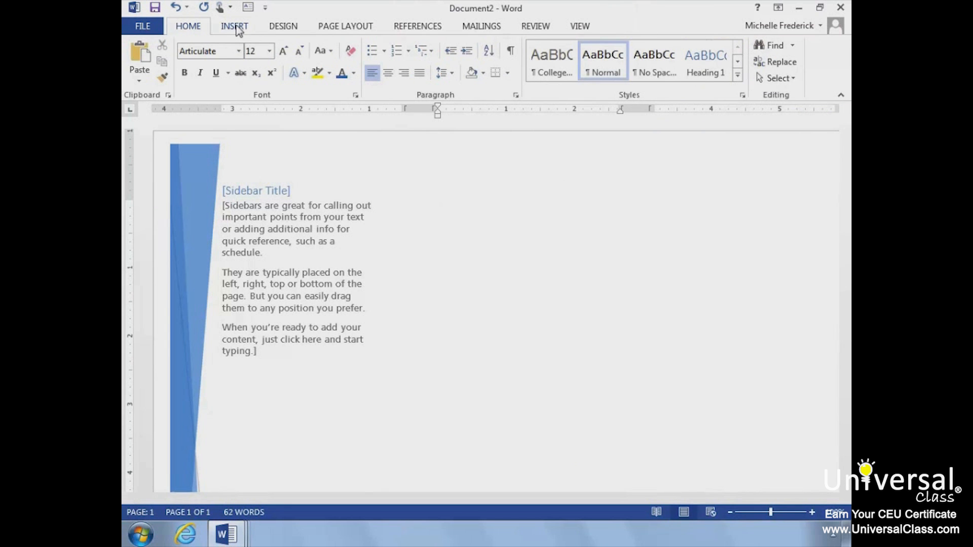
pyautogui.click(252, 60)
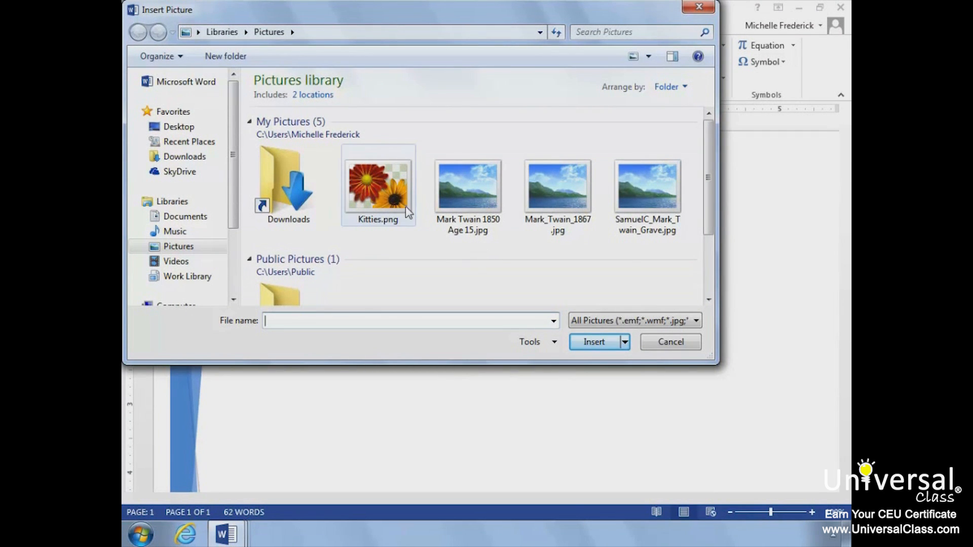
pyautogui.click(595, 342)
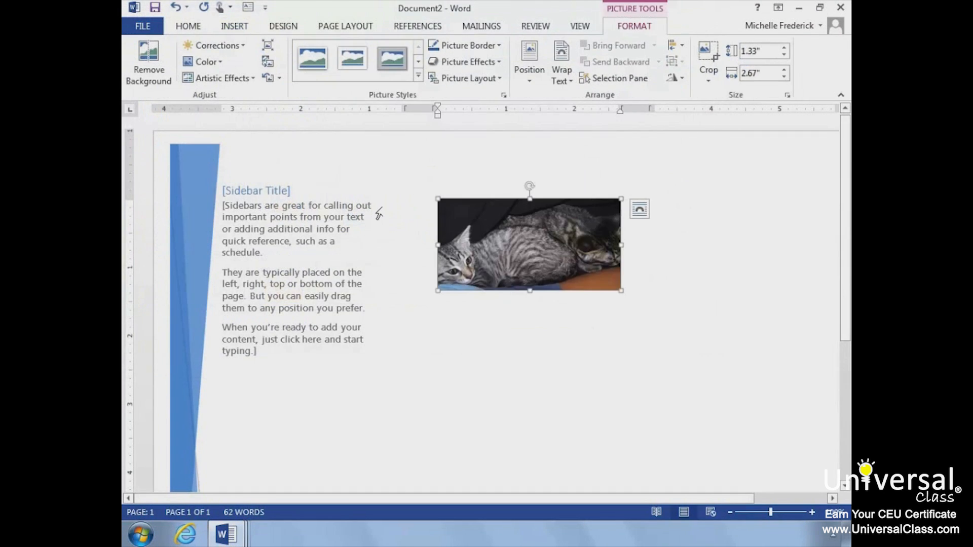